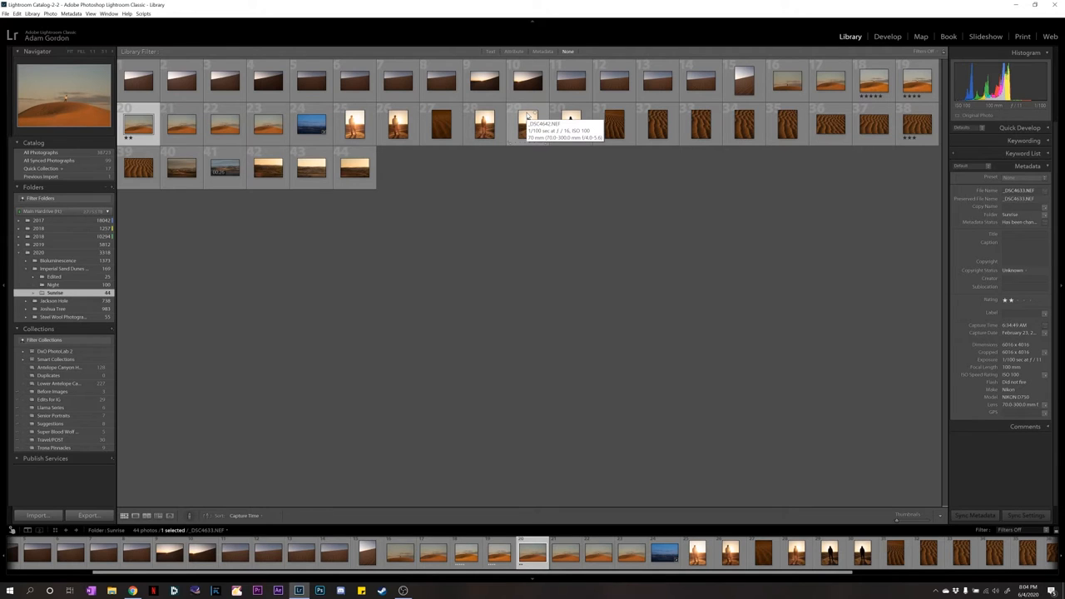
mouse_move(336, 158)
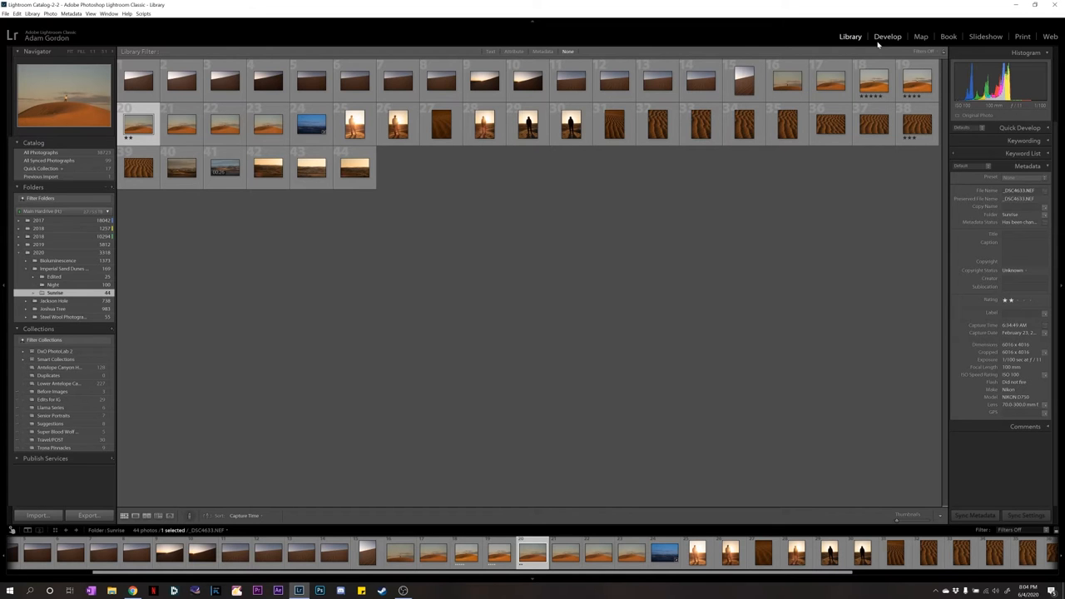
Step: Open the dune photo in Develop and enable chromatic aberration removal in Lens Corrections
click(887, 36)
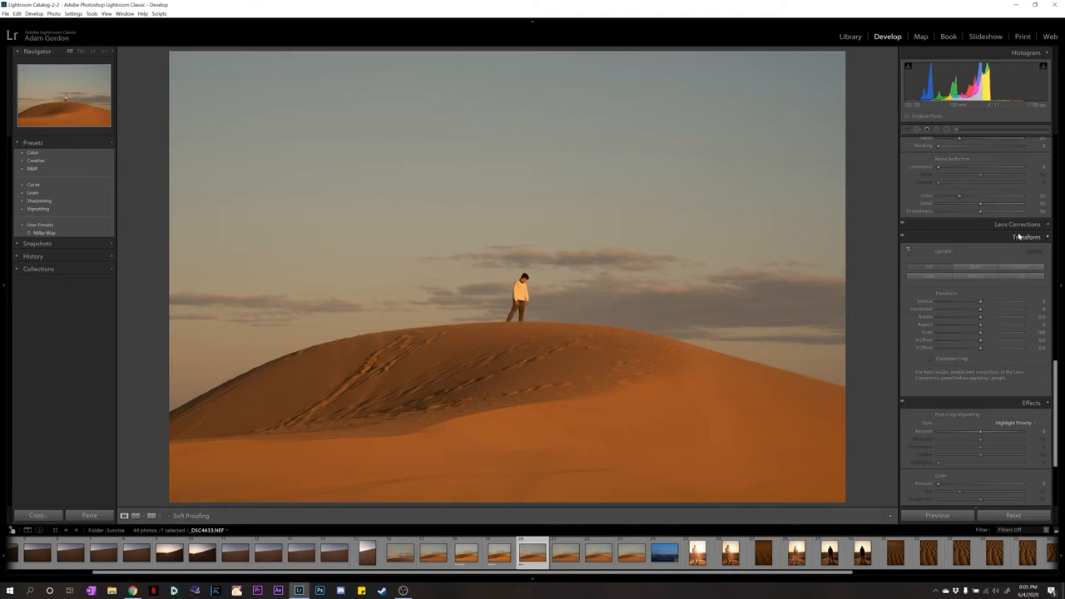
click(1017, 224)
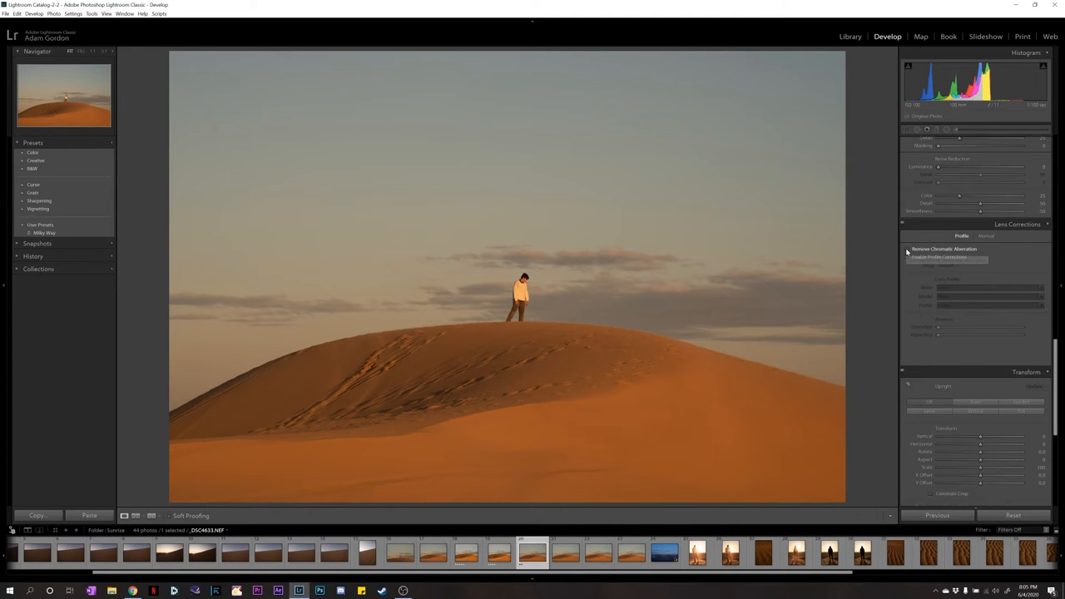
click(907, 257)
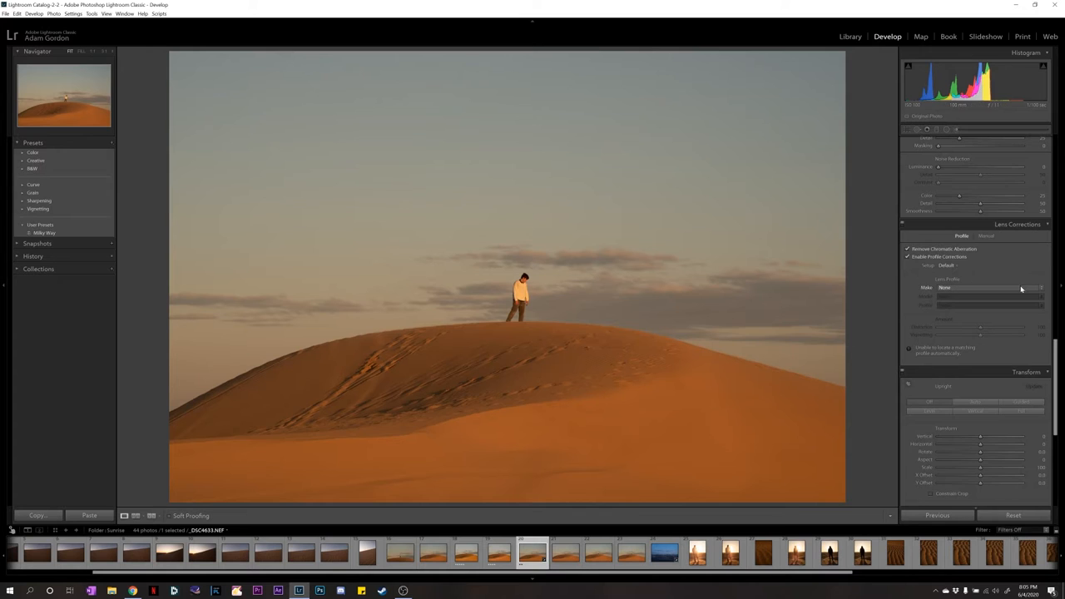
Step: Set the lens profile Make to Nikon and compare with profile corrections toggled
click(990, 287)
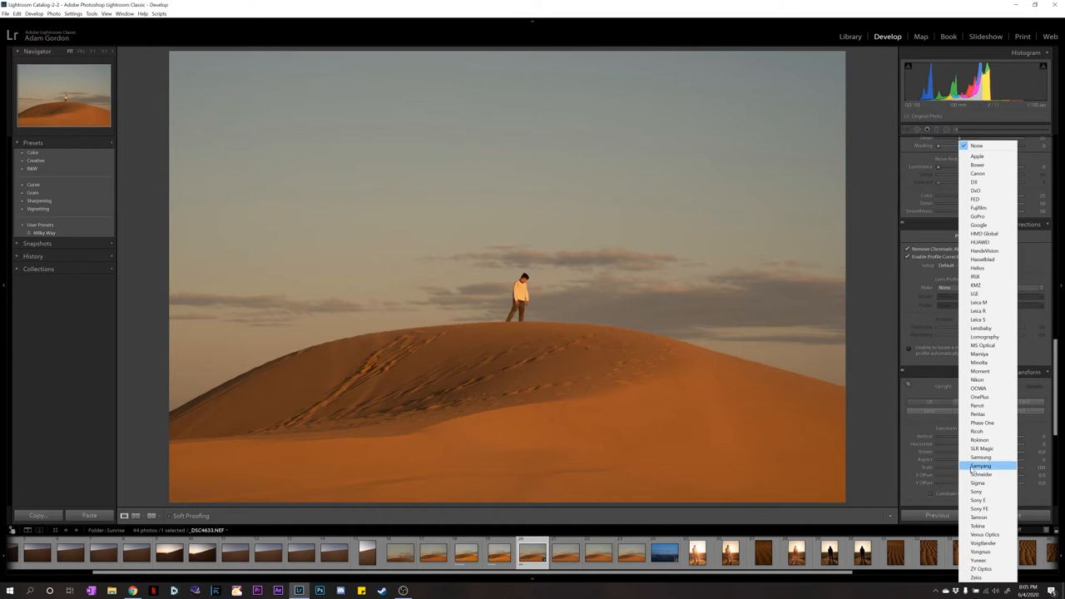
mouse_move(985, 535)
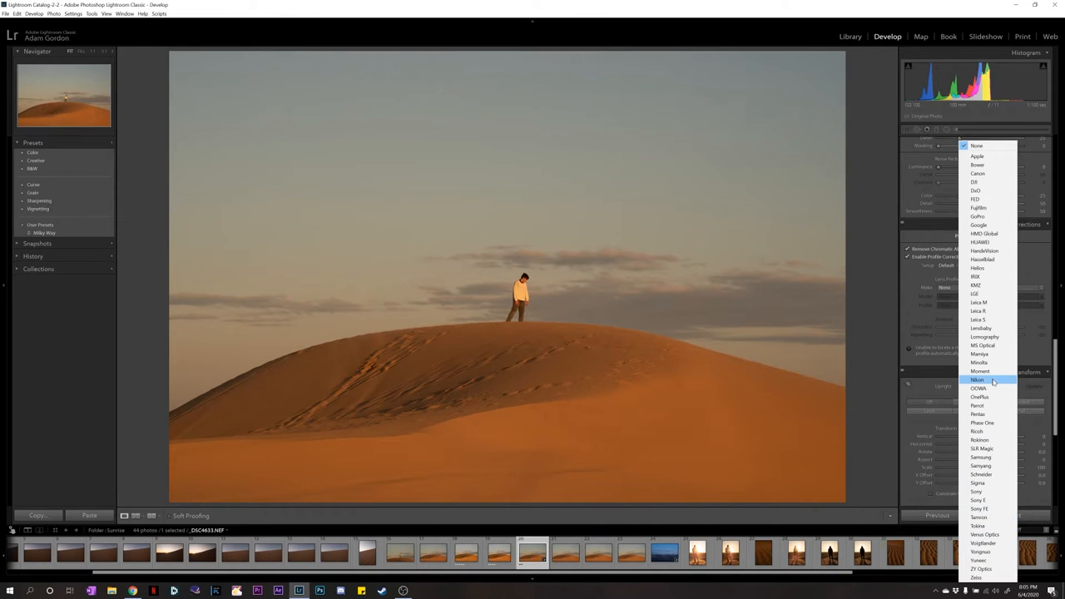
click(978, 379)
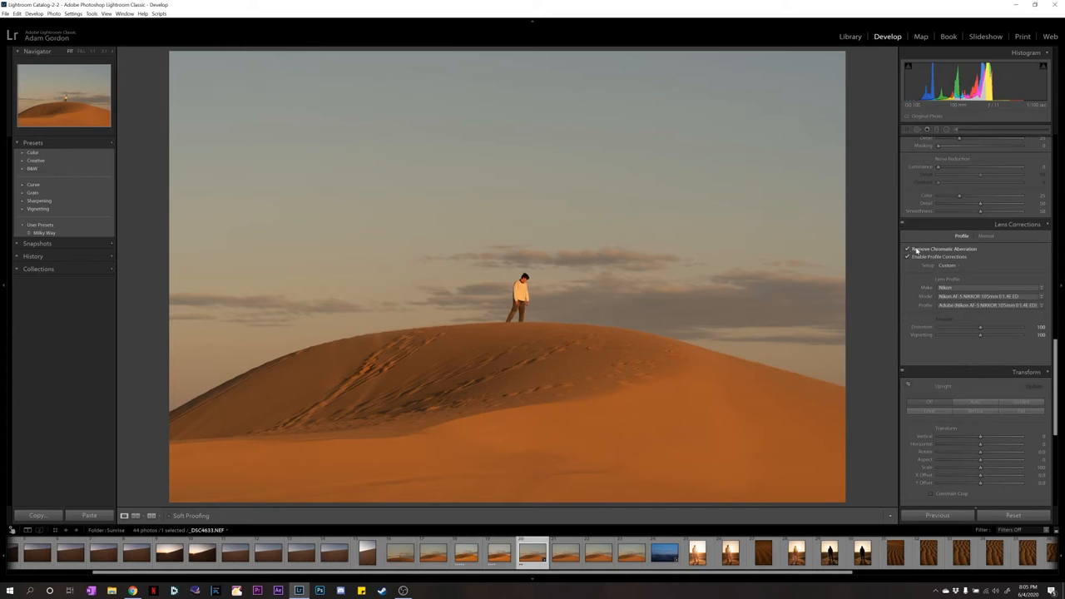
click(908, 256)
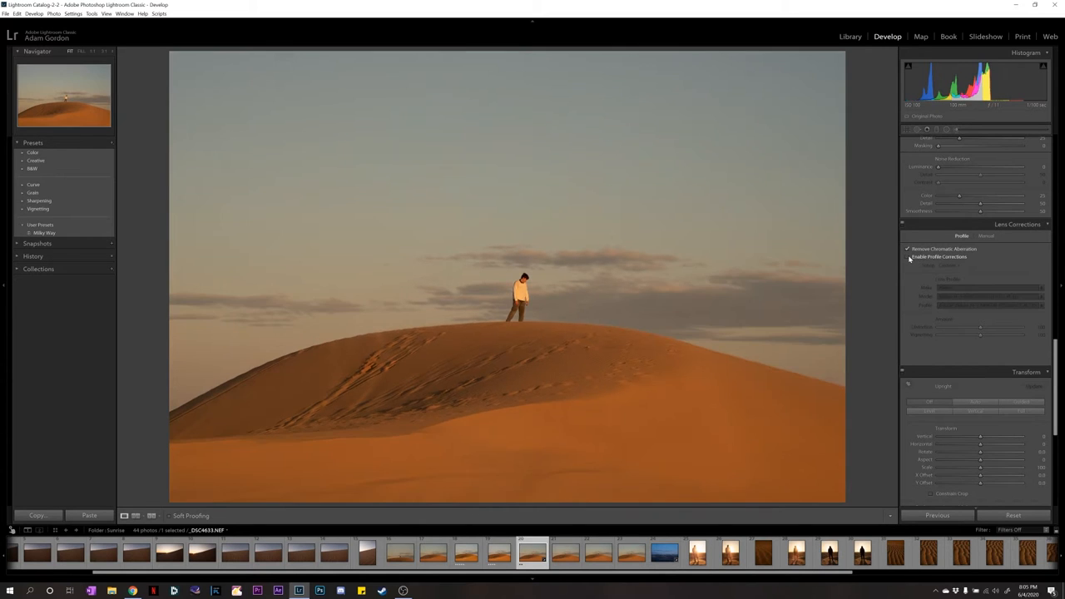
click(907, 256)
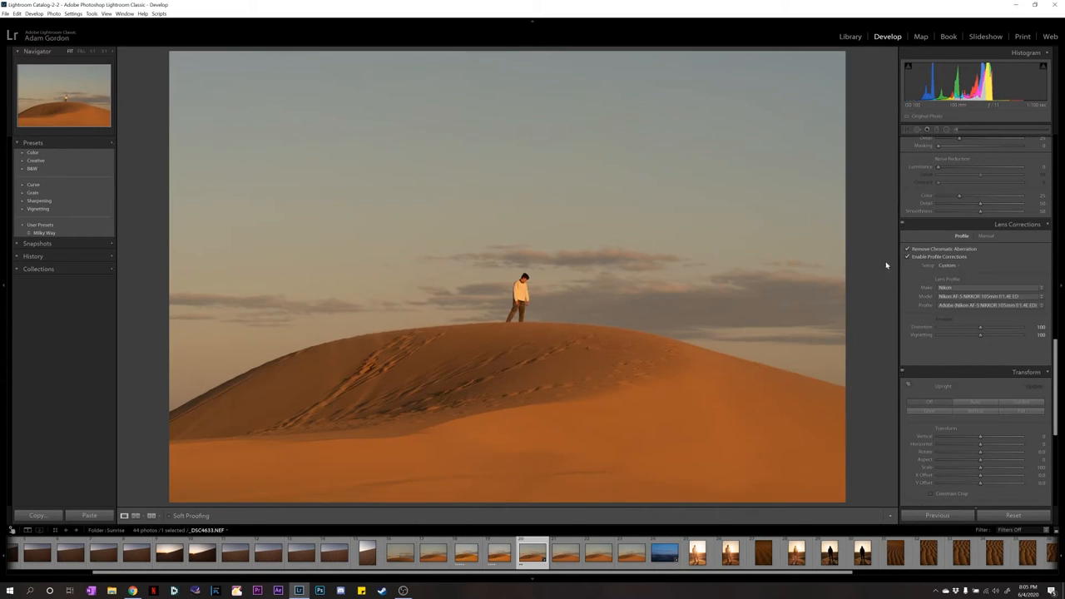
click(908, 257)
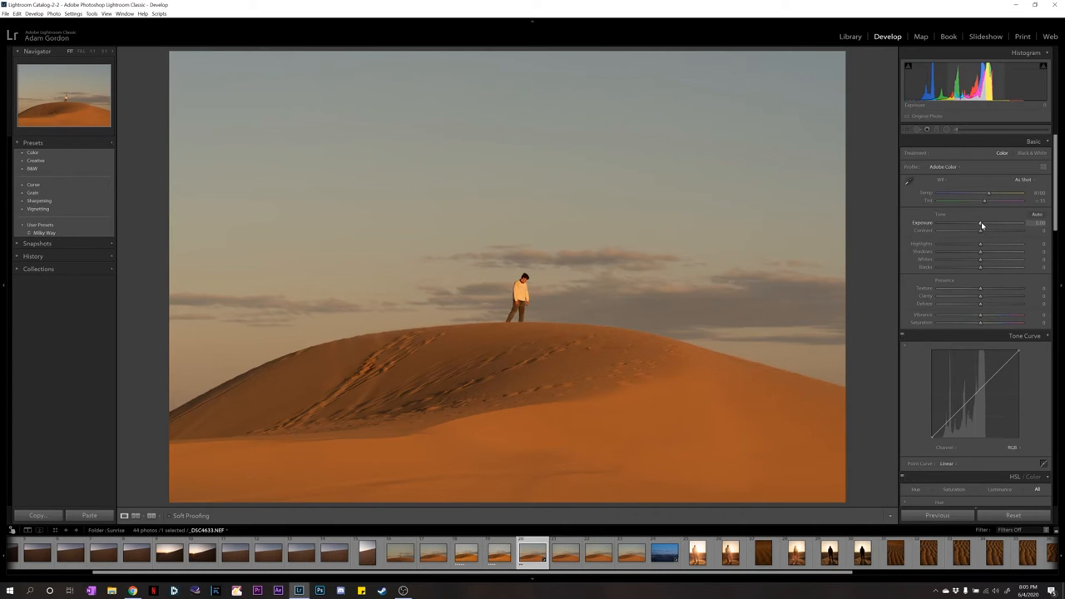
Step: Set Exposure +0.12, Contrast +26, Highlights +6 and Shadows +2 in the Basic panel
drag(988, 223, 980, 223)
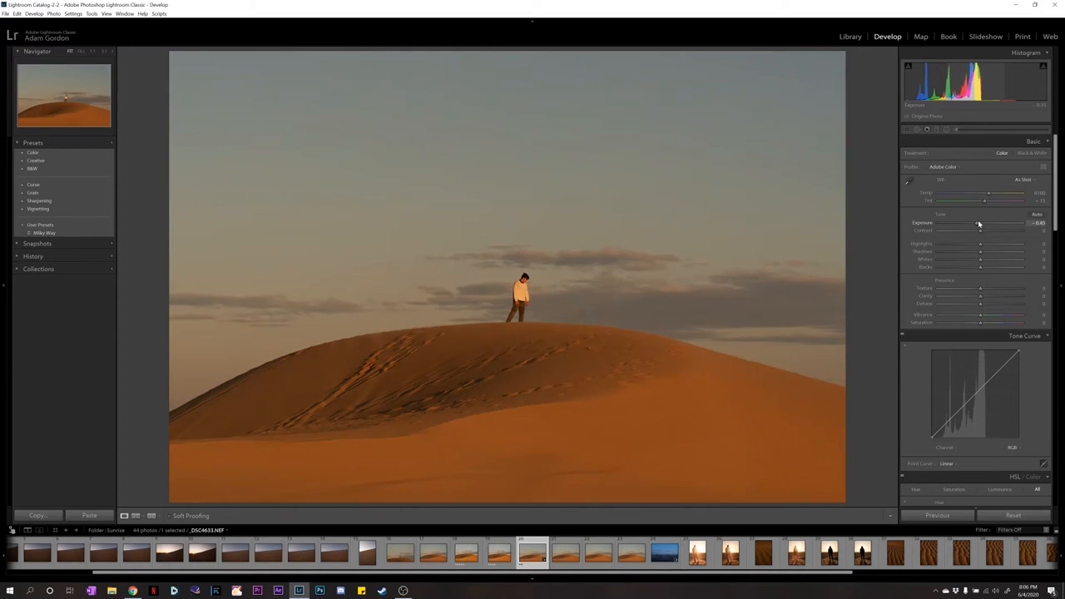
drag(980, 223, 986, 223)
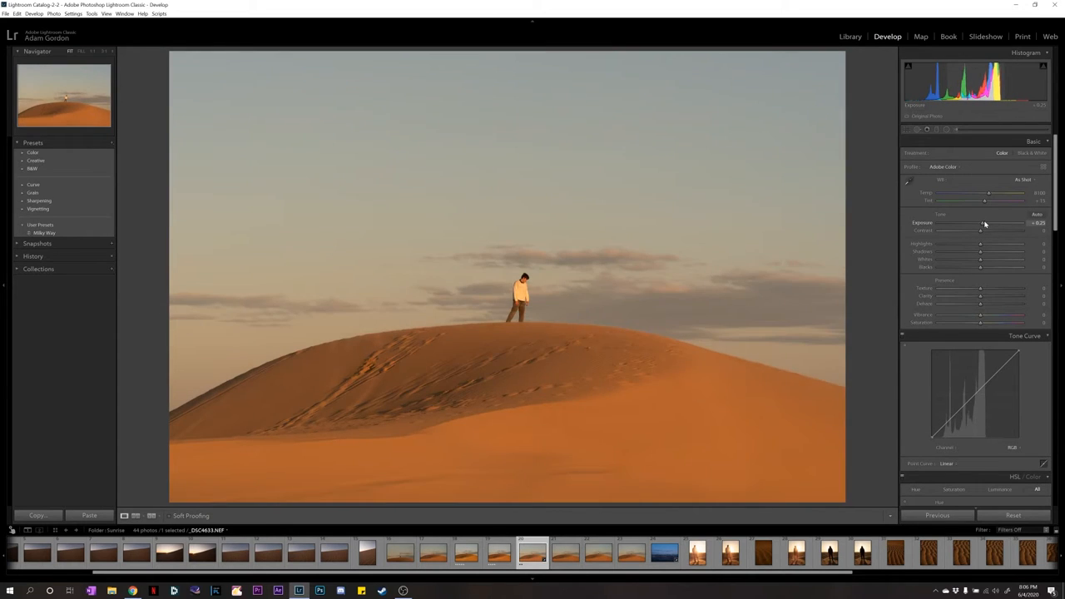
drag(990, 223, 981, 223)
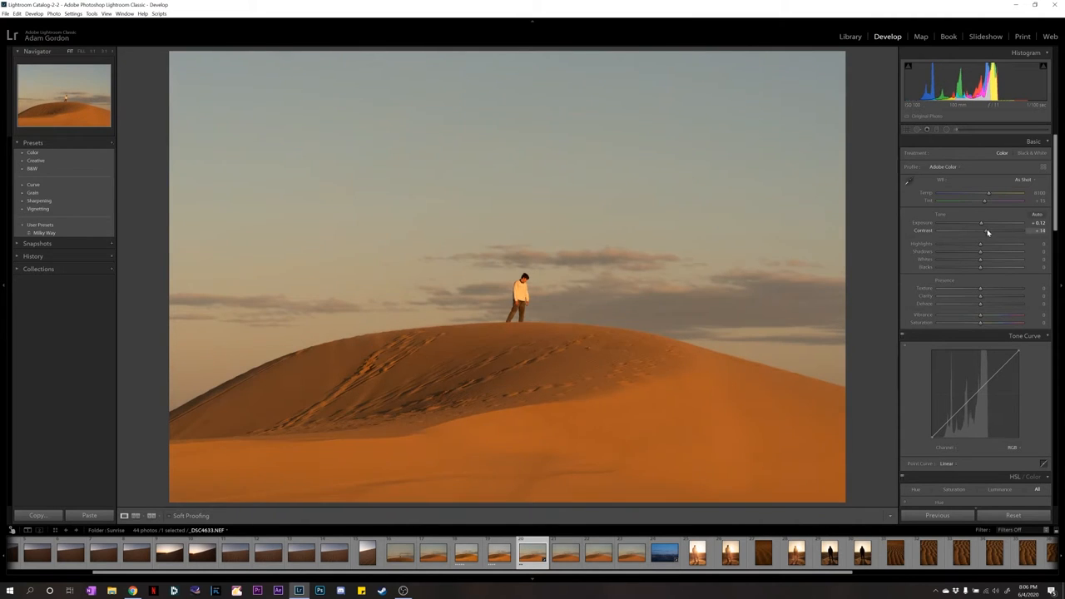
drag(980, 231, 1011, 231)
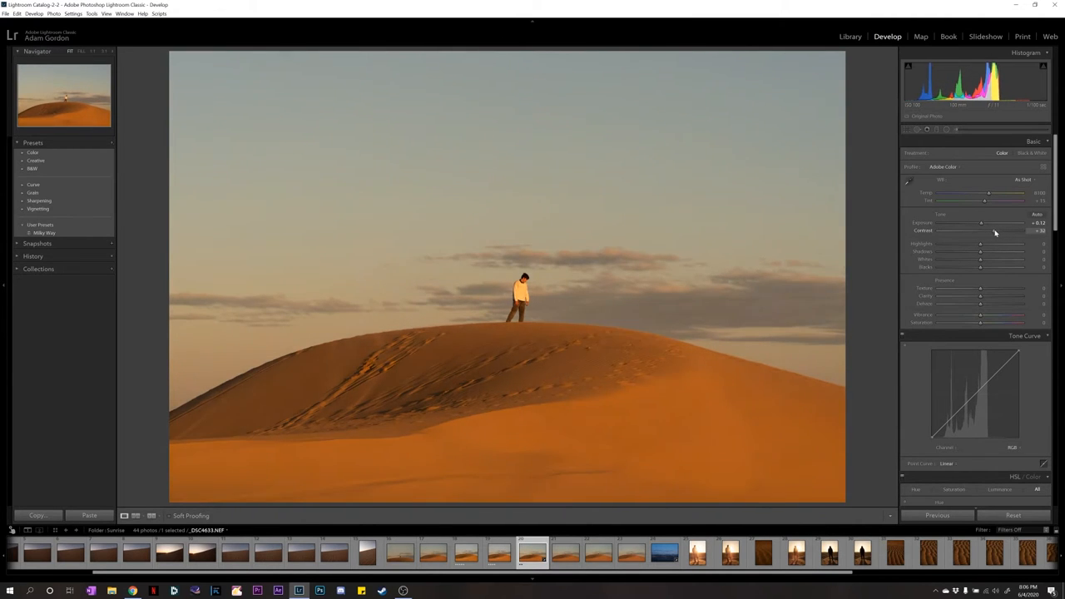
drag(982, 243, 982, 243)
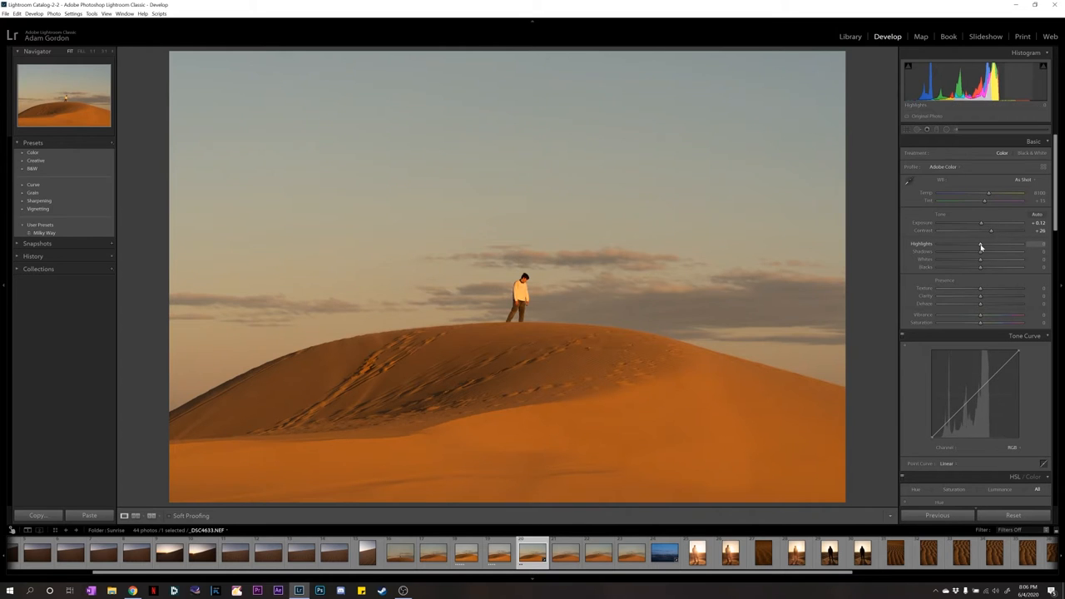
drag(1007, 244, 980, 243)
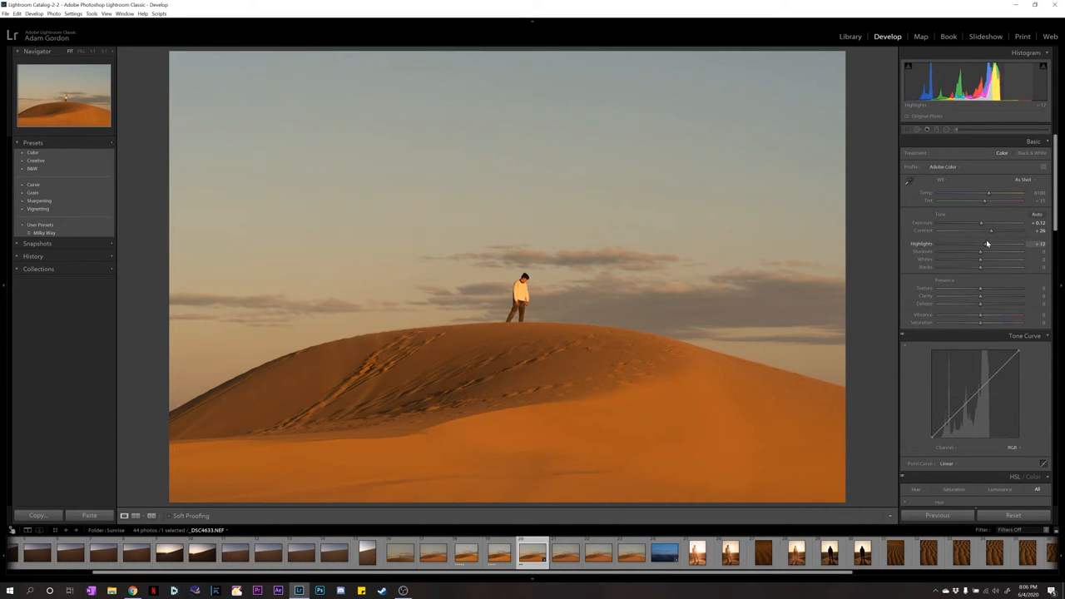
drag(980, 244, 1007, 244)
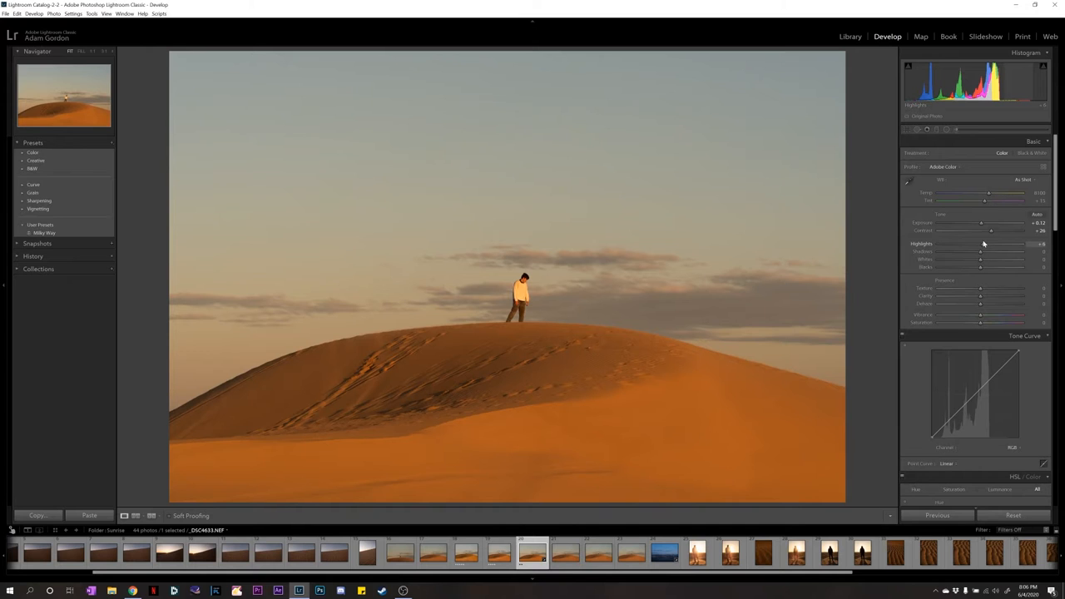
drag(980, 252, 969, 251)
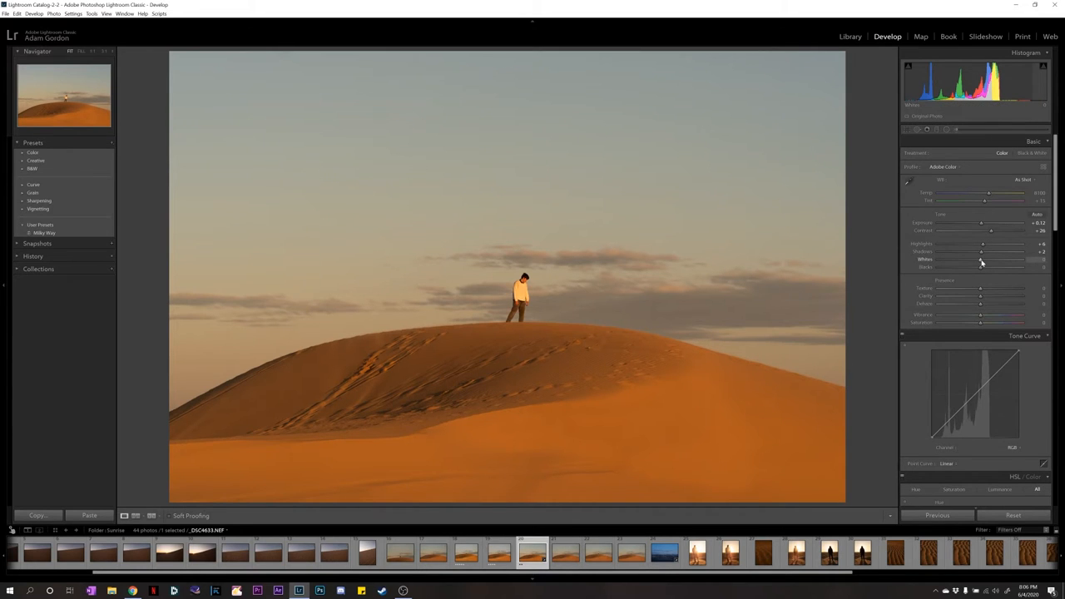
Step: Set Whites to +5, using the Alt clipping preview to check bright areas
key(alt)
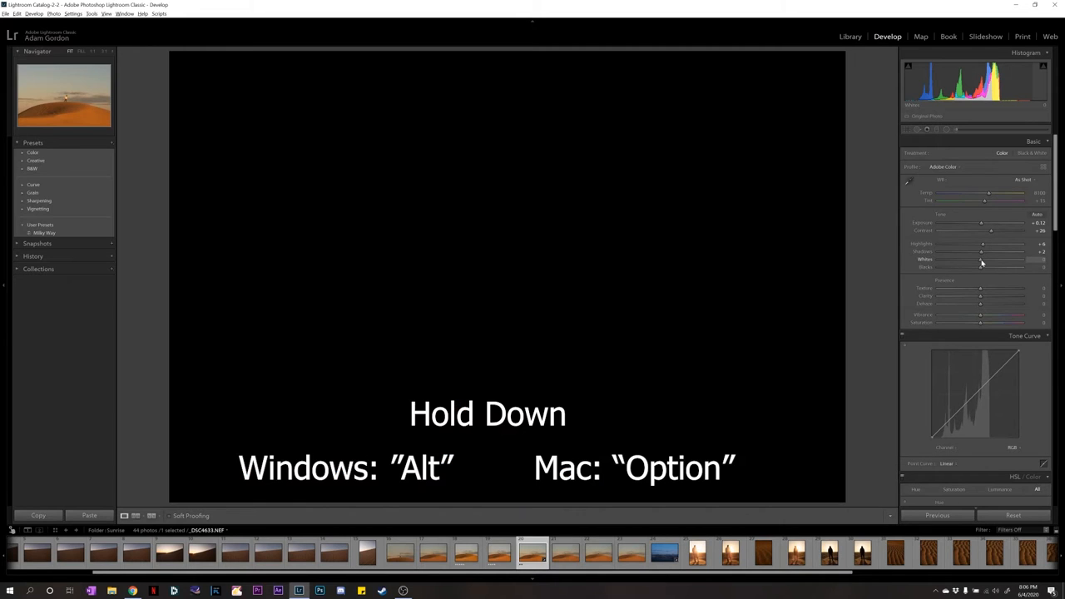
drag(999, 258, 1028, 259)
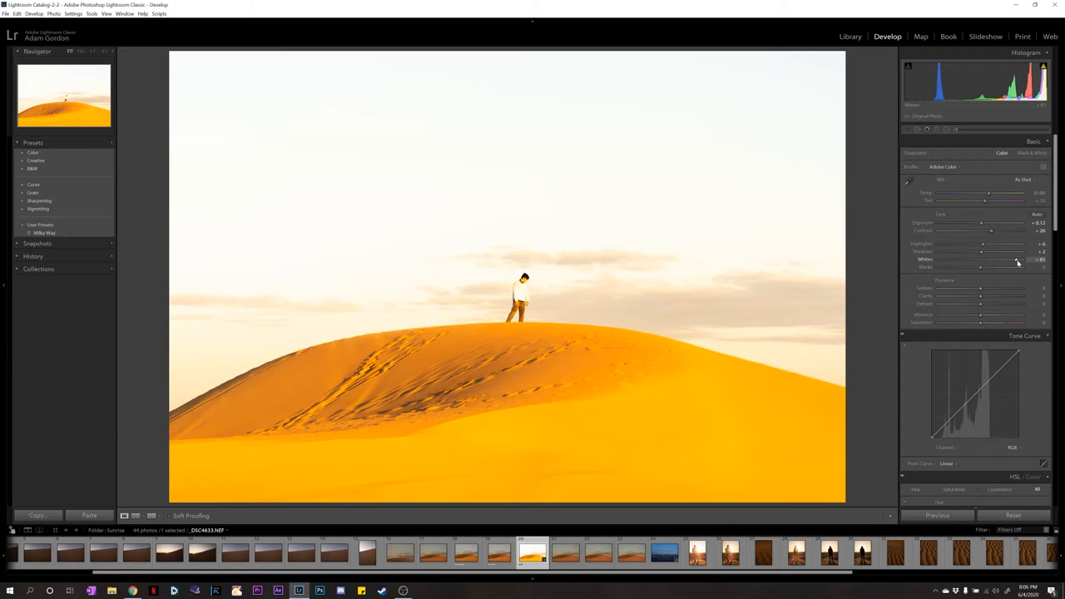
drag(1017, 262, 987, 262)
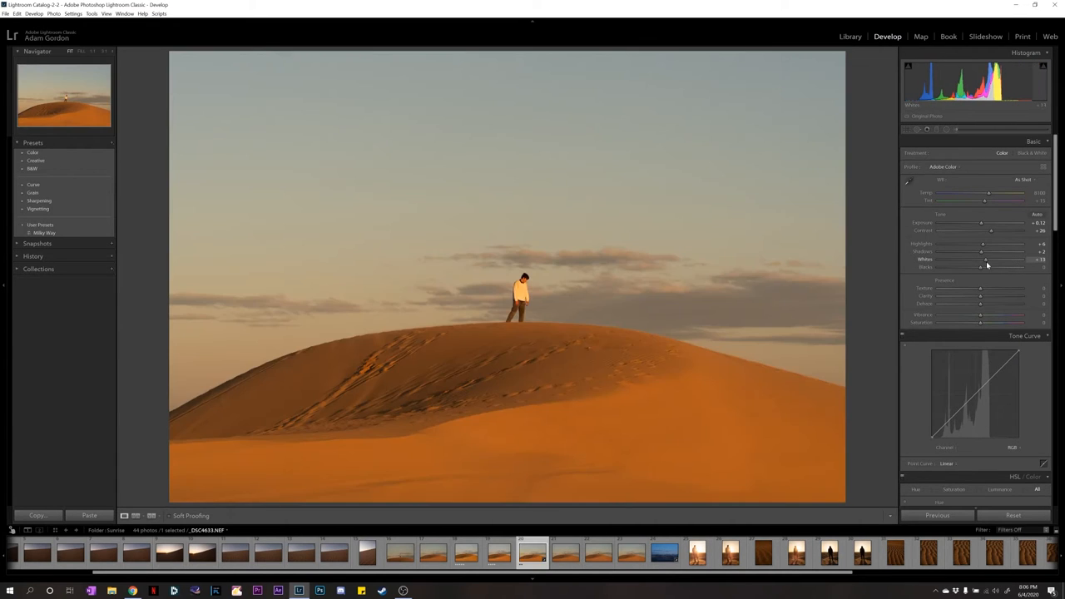
drag(987, 260, 980, 261)
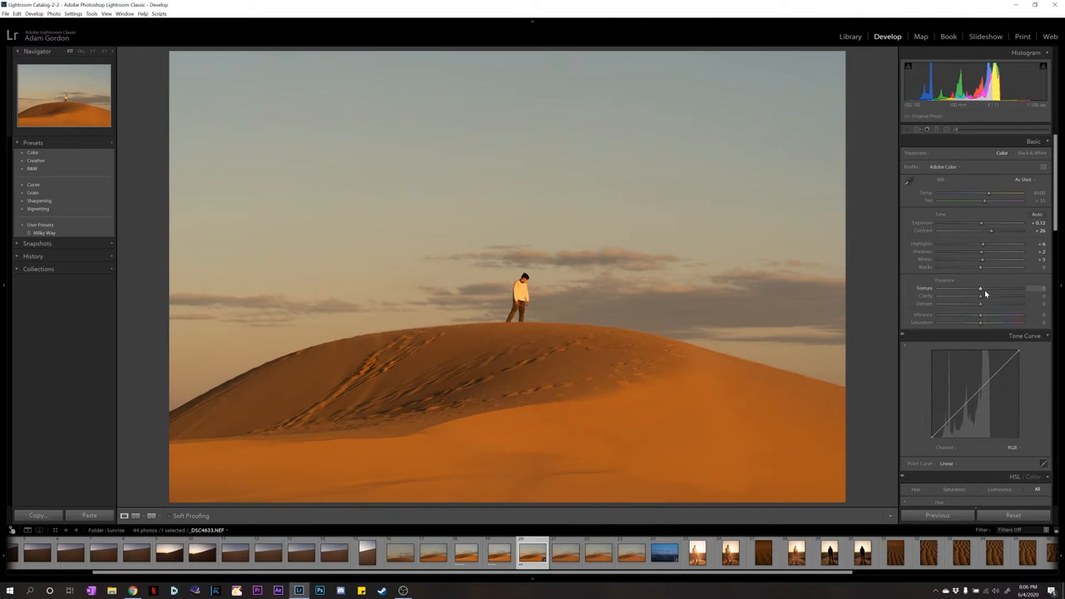
Step: Set Texture to +25 and Clarity to +21, keeping Dehaze at 0
drag(980, 289, 989, 288)
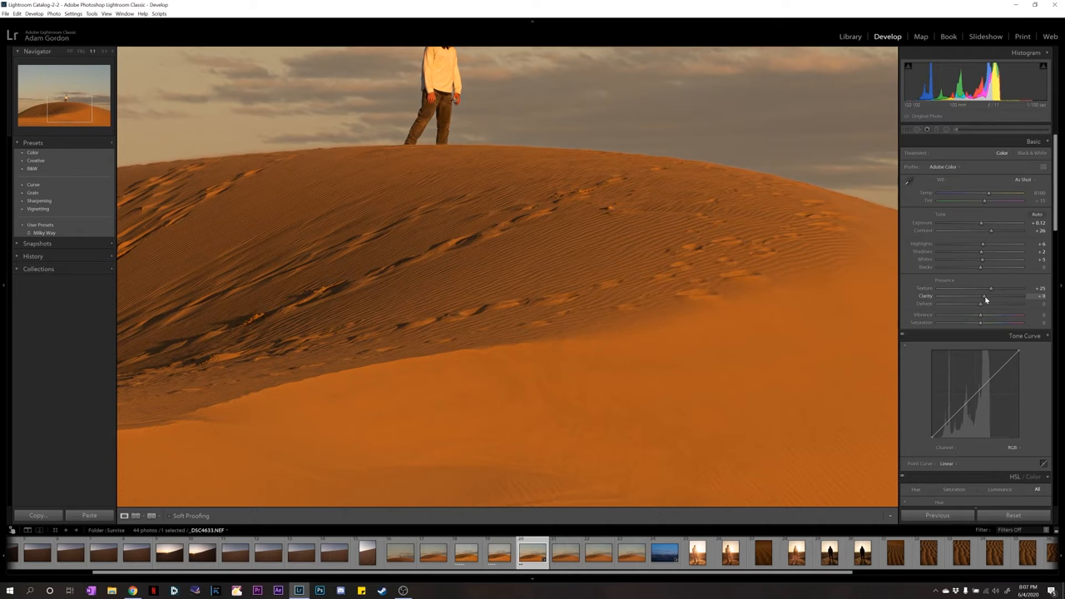
drag(980, 296, 990, 297)
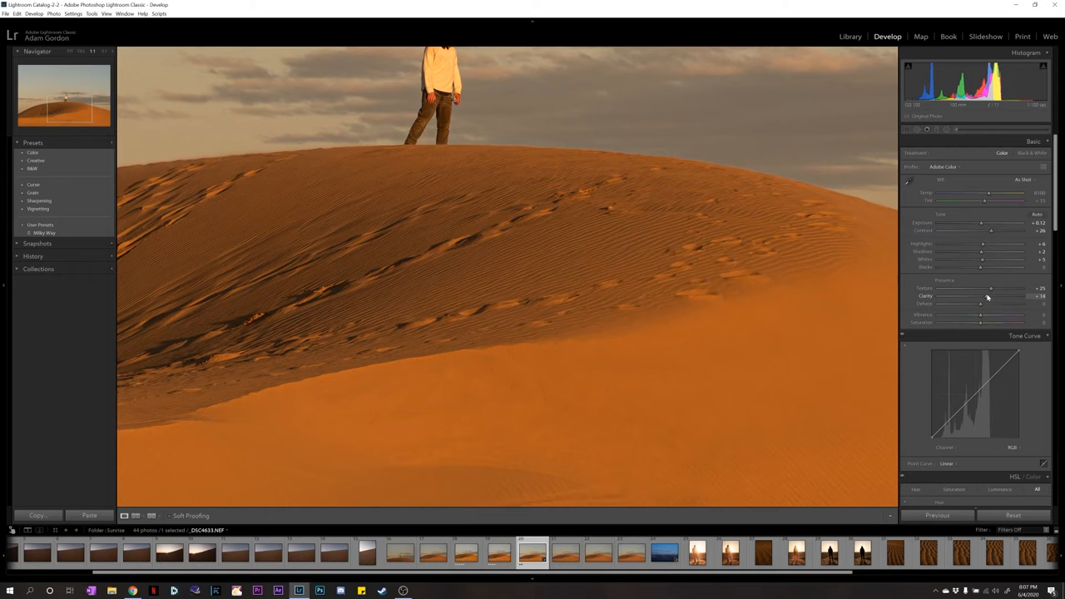
drag(990, 296, 982, 296)
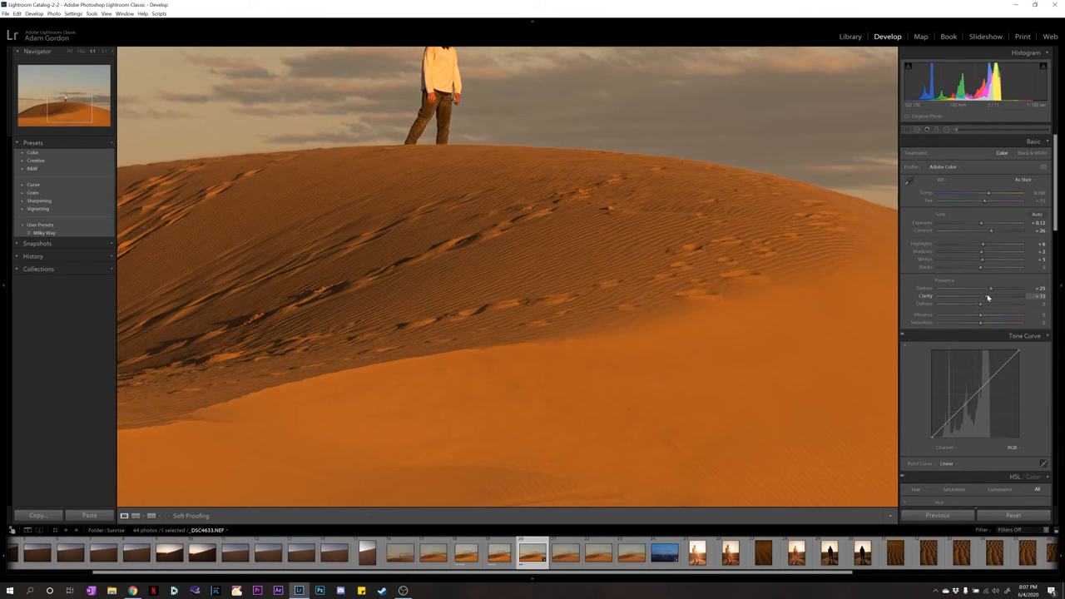
drag(980, 296, 990, 296)
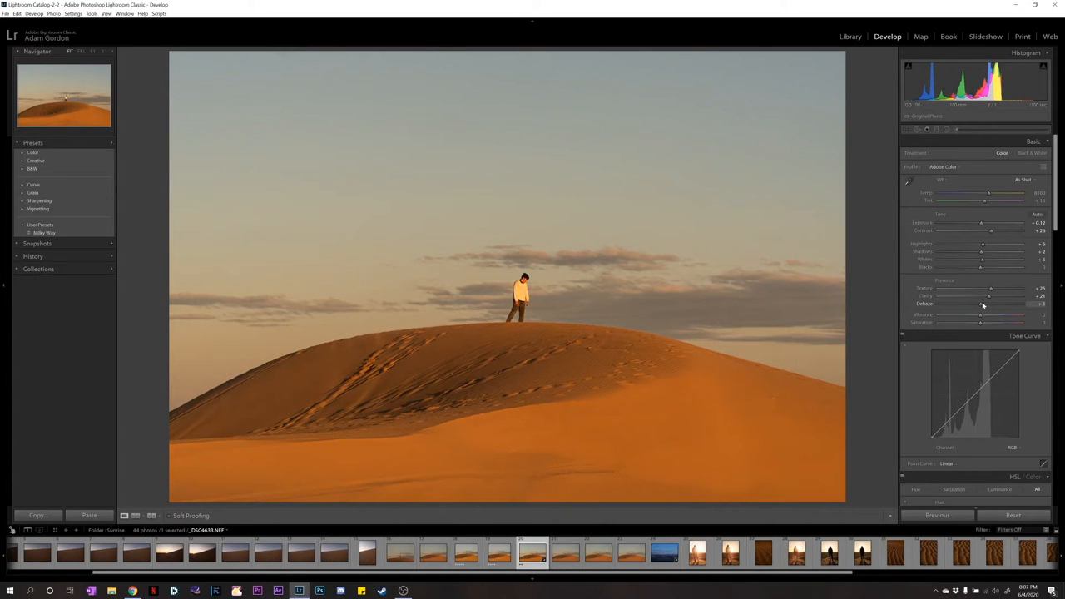
drag(982, 304, 943, 303)
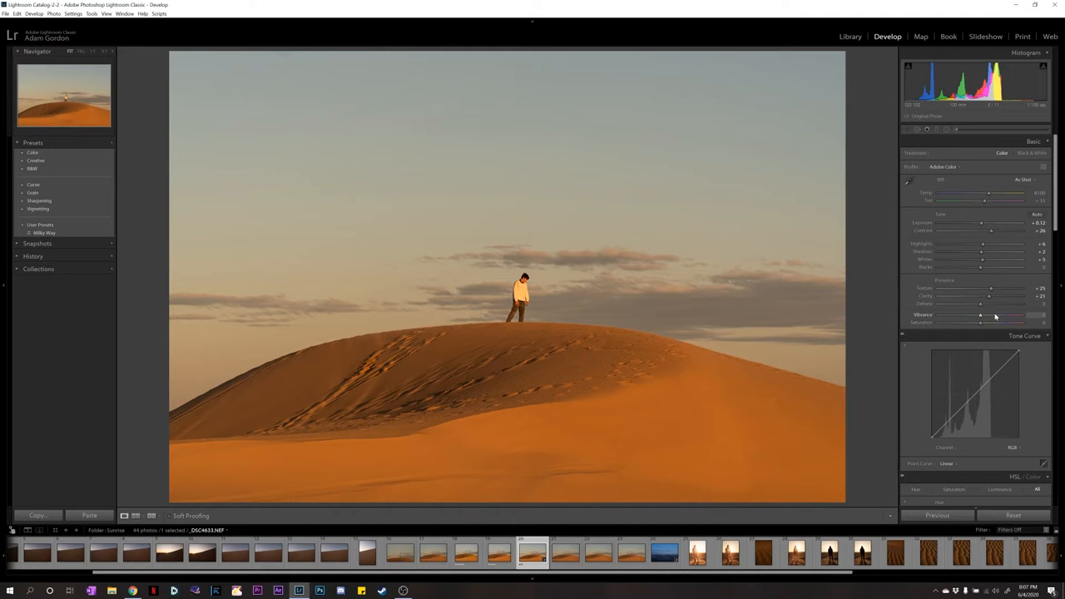
Step: Set Vibrance to +4 and return Saturation to 0 after testing it
drag(994, 318, 982, 317)
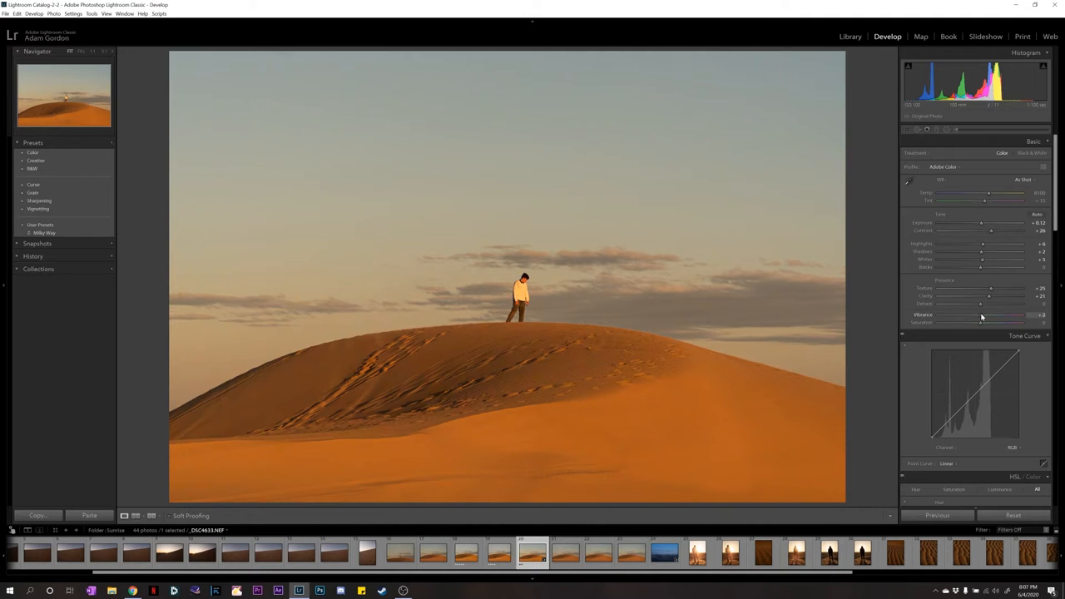
drag(980, 324, 990, 323)
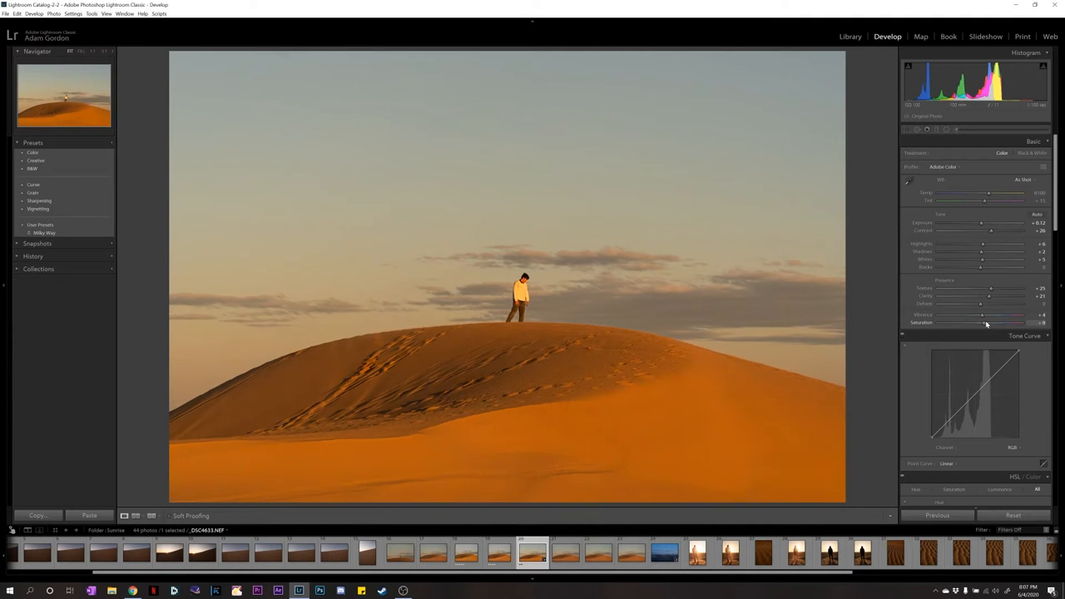
drag(982, 323, 1035, 323)
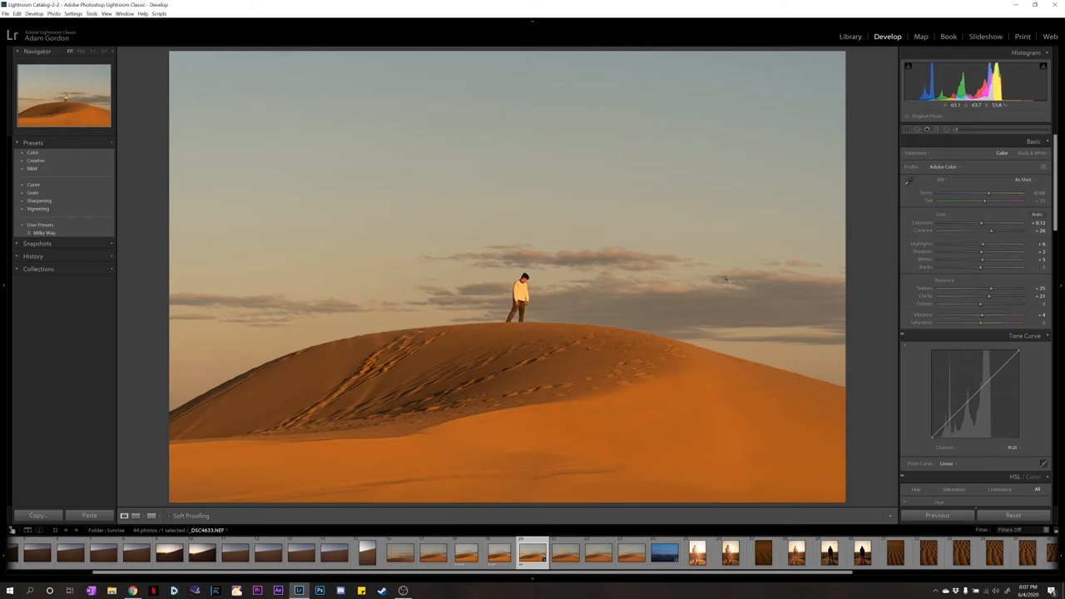
Step: Set white balance Temp to 8245 and Tint to +23
drag(988, 193, 986, 193)
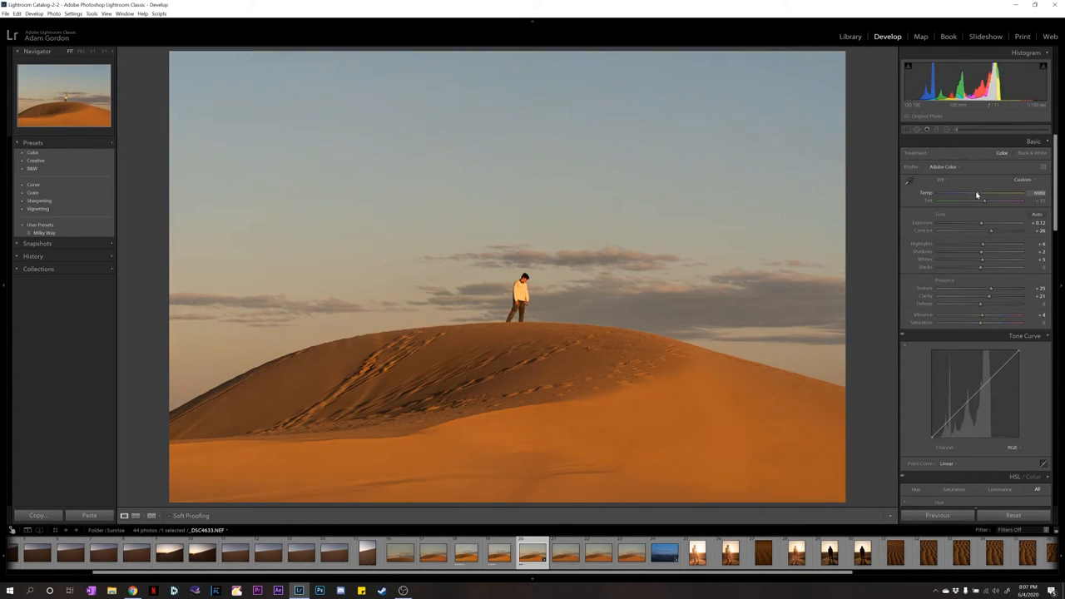
drag(985, 193, 1005, 193)
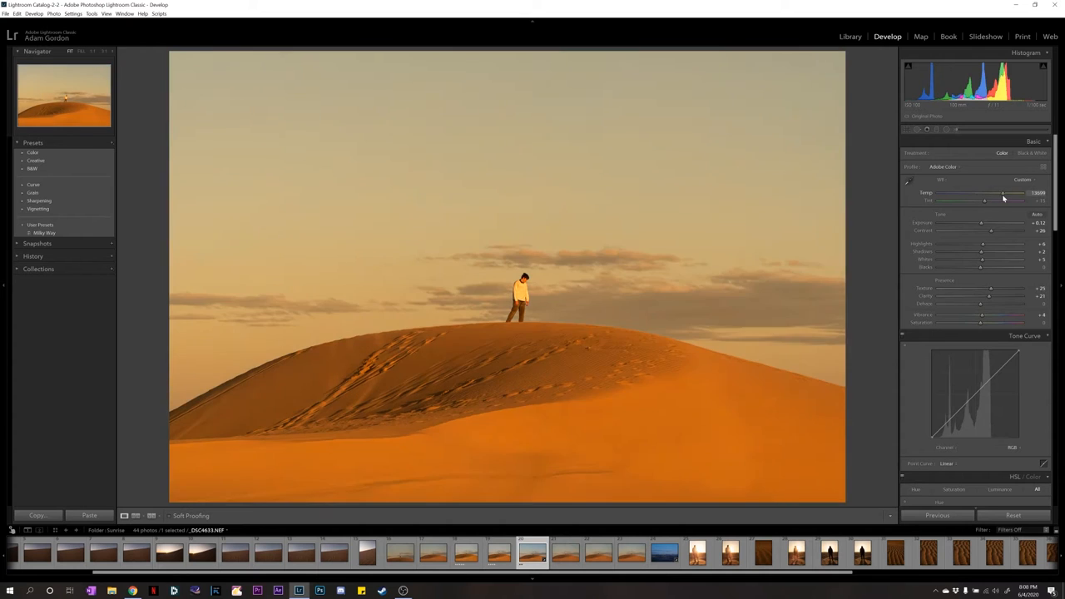
drag(1003, 193, 985, 193)
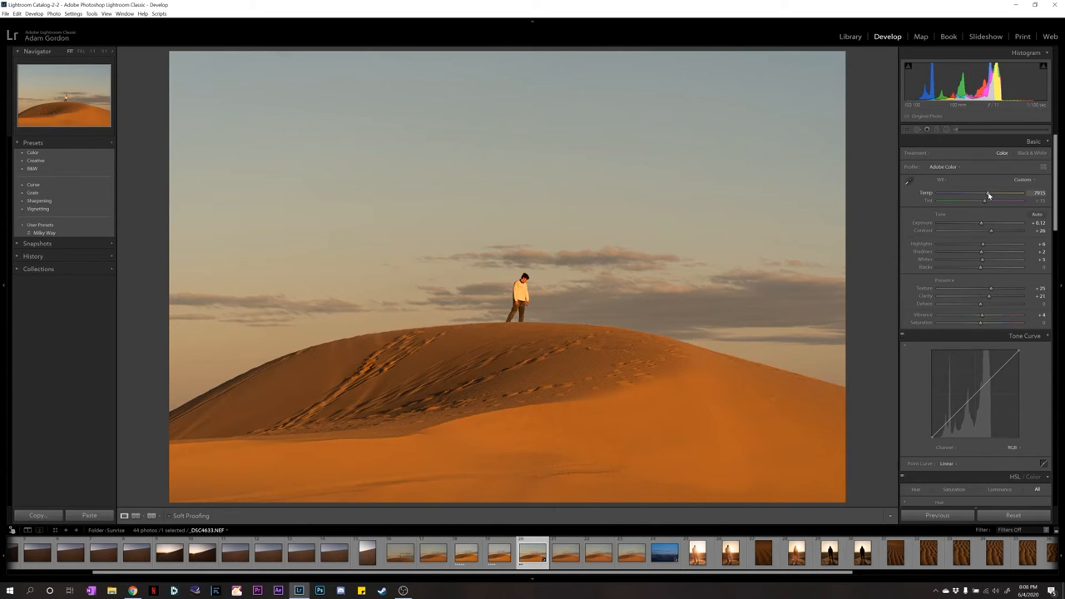
drag(998, 192, 1007, 192)
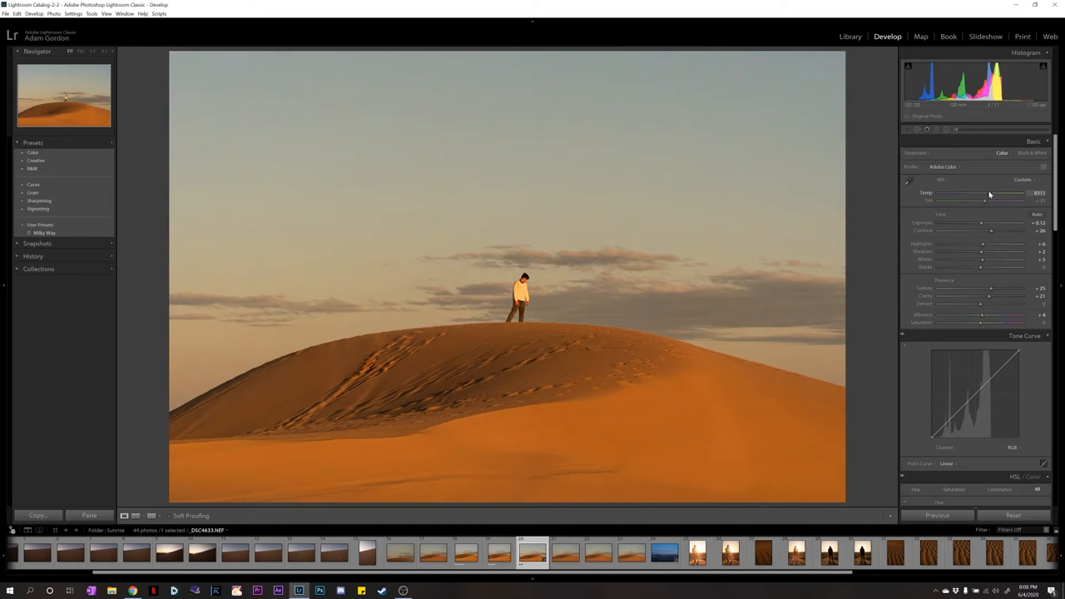
drag(989, 192, 987, 192)
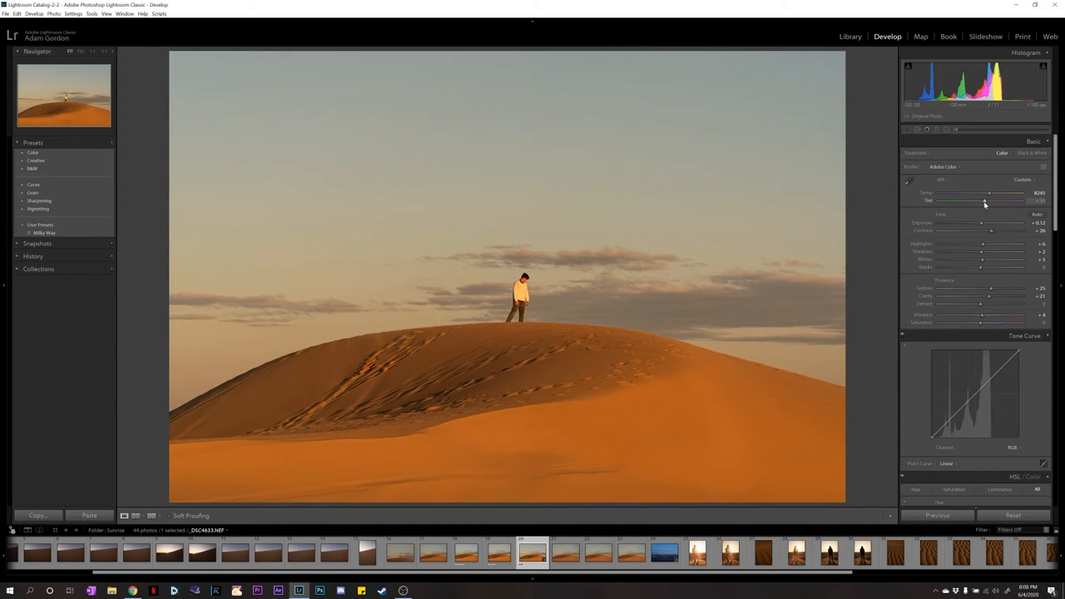
drag(999, 201, 981, 202)
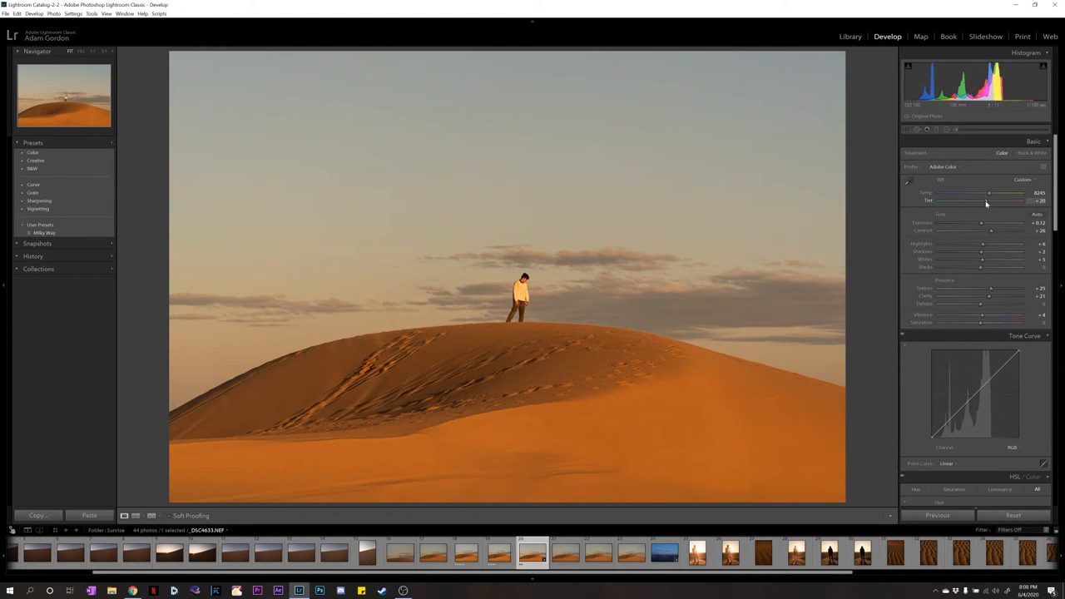
drag(999, 201, 1001, 200)
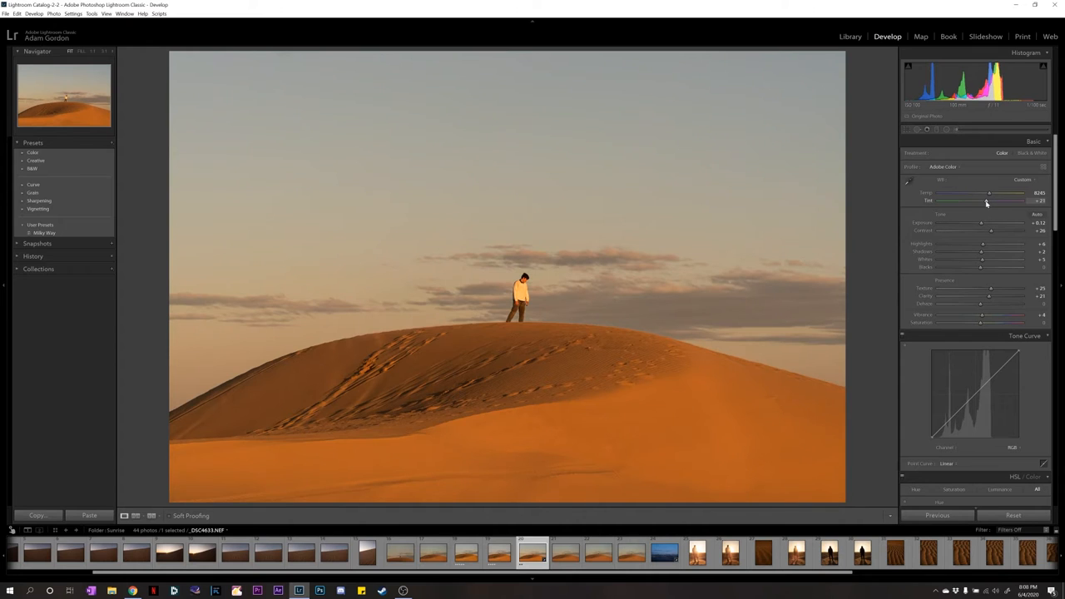
Step: Drag RGB tone curve points to darken shadows, anchor midtones and lift highlights
scroll(down, 3)
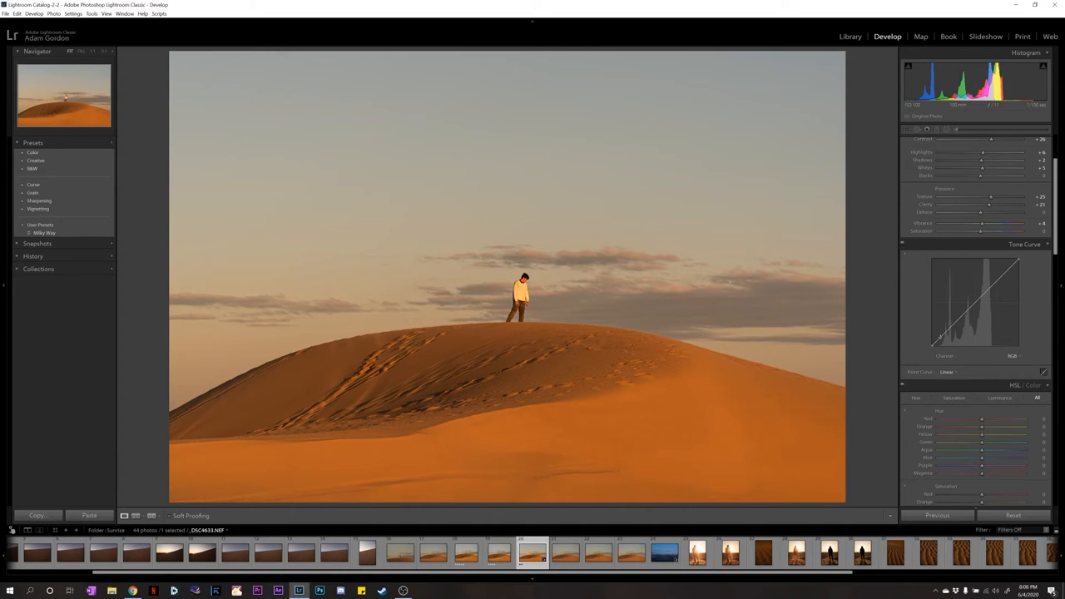
drag(965, 321, 944, 337)
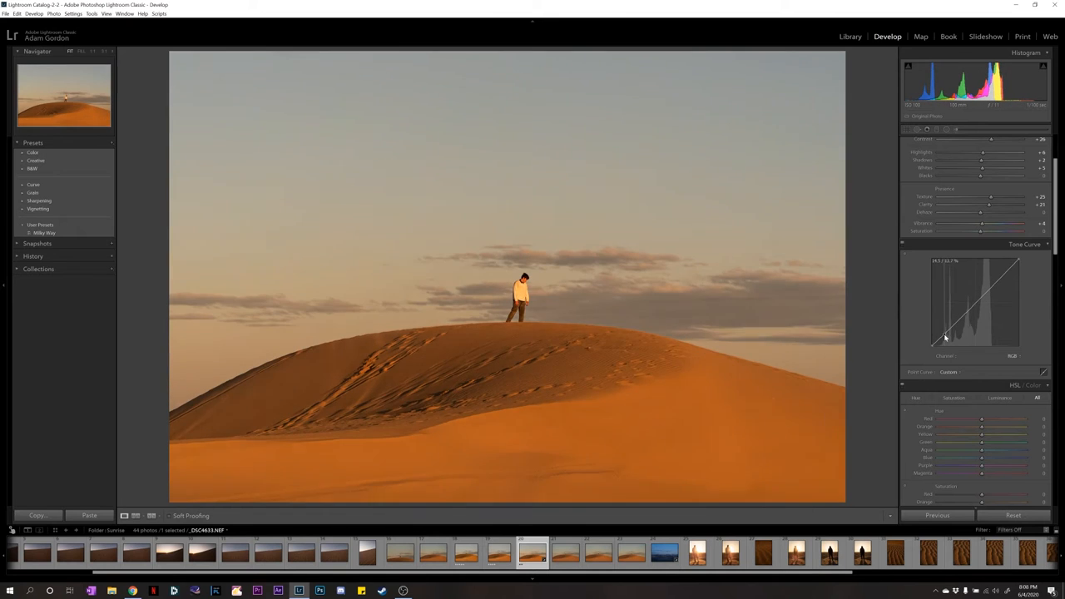
drag(944, 337, 955, 328)
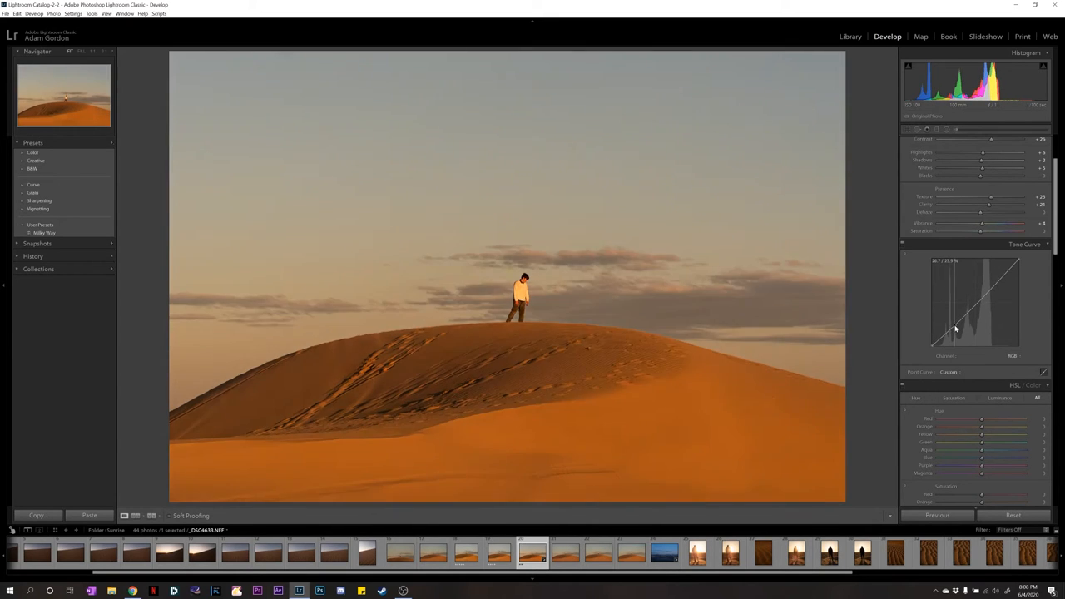
drag(956, 329, 970, 306)
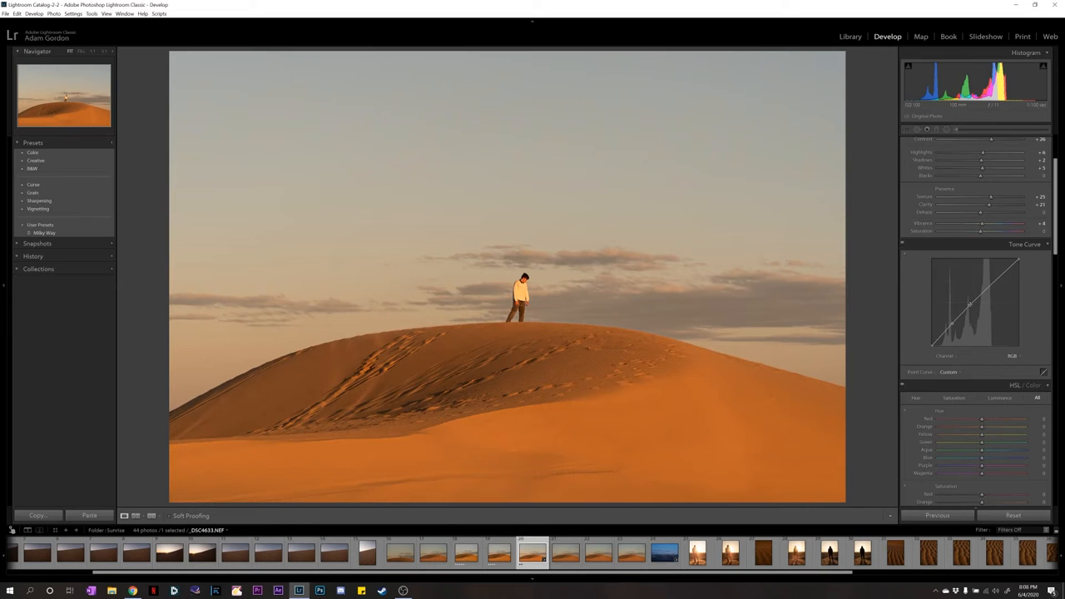
drag(969, 308, 969, 302)
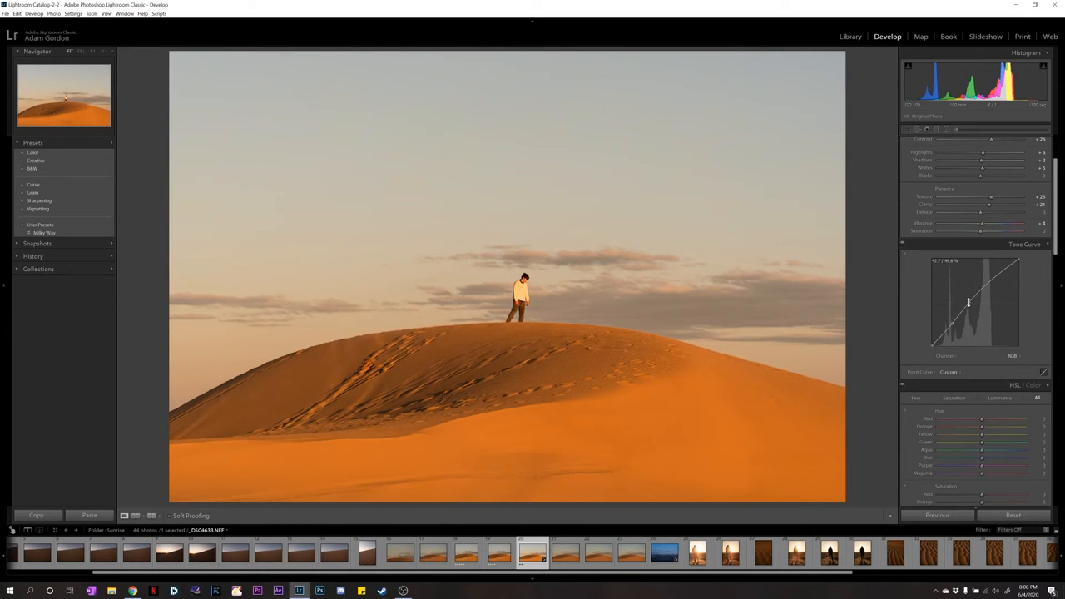
drag(970, 301, 998, 277)
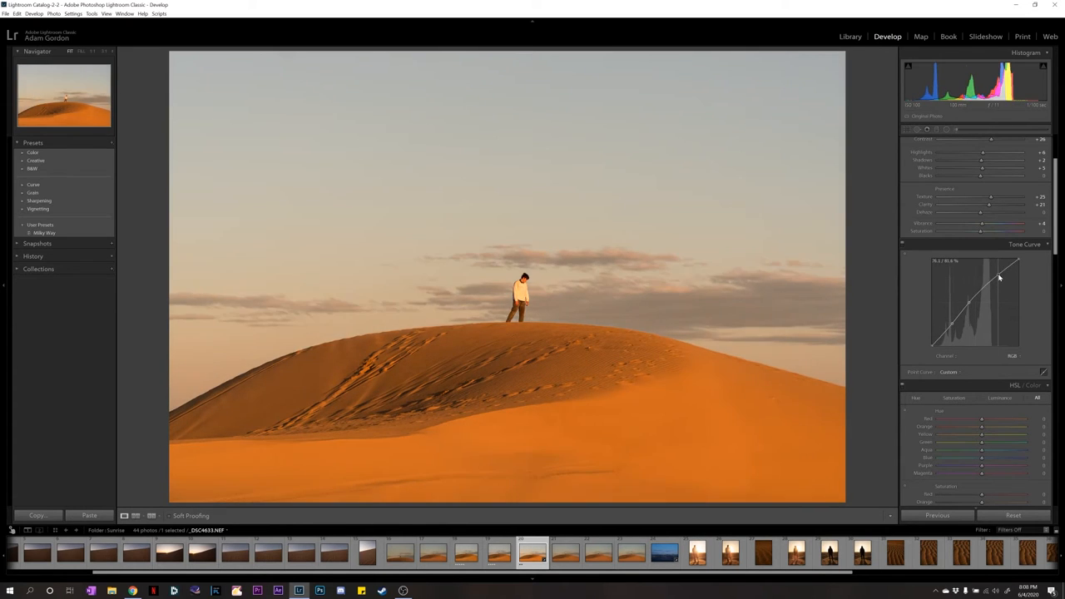
drag(999, 277, 969, 271)
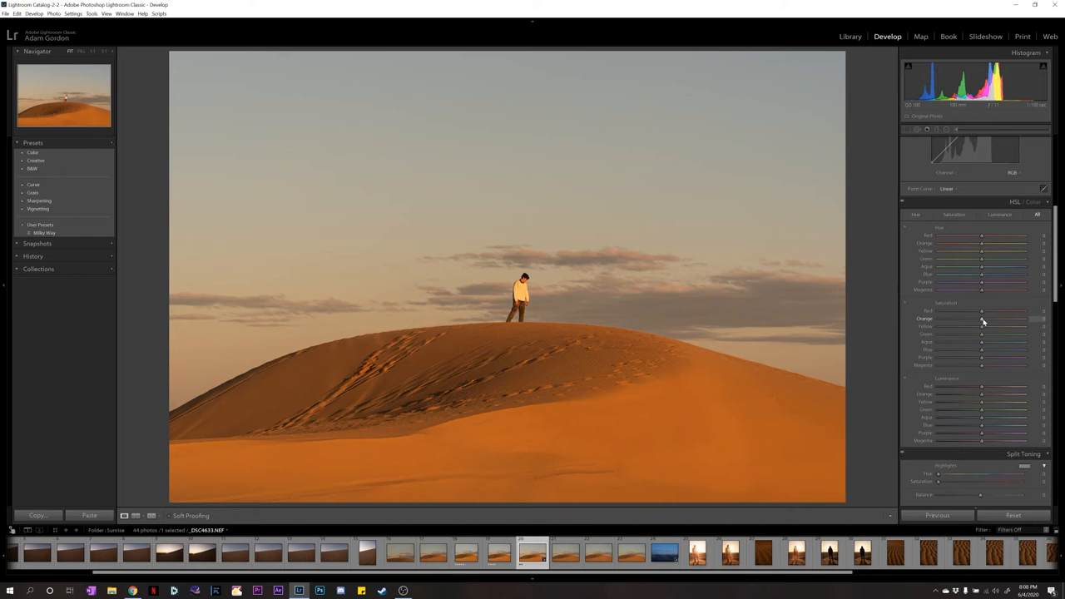
Step: Test orange saturation, then desaturate greens and bring them partway back in HSL
drag(982, 318, 938, 319)
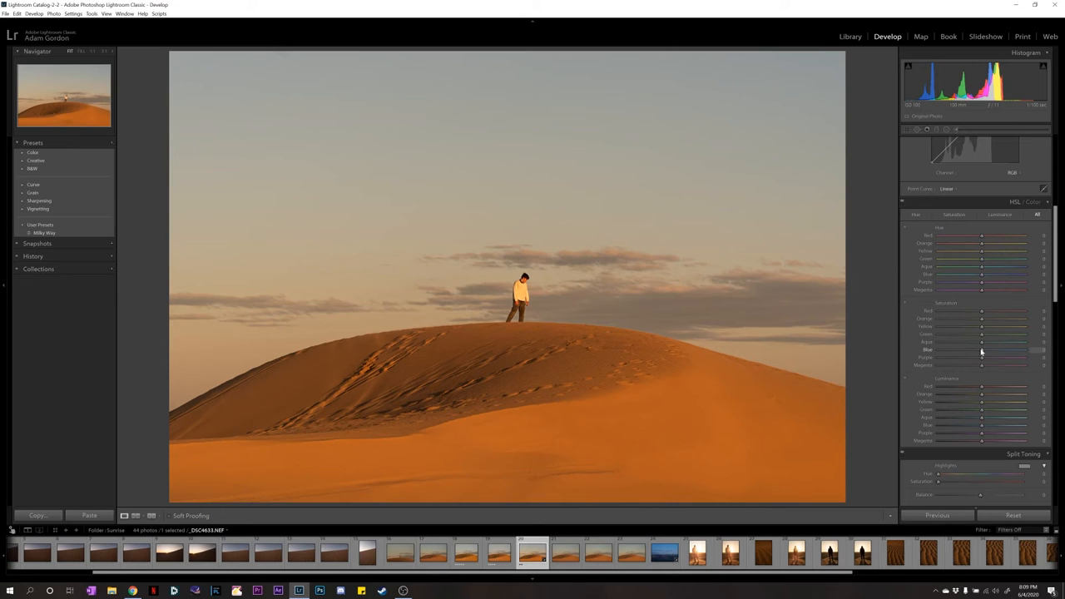
drag(982, 333, 1023, 334)
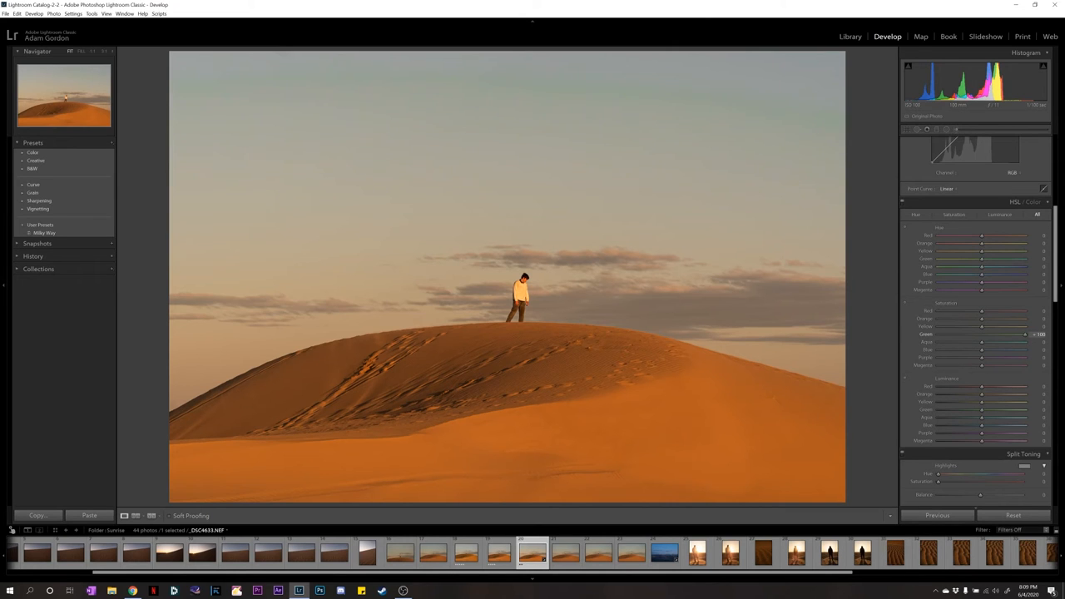
drag(1023, 333, 956, 334)
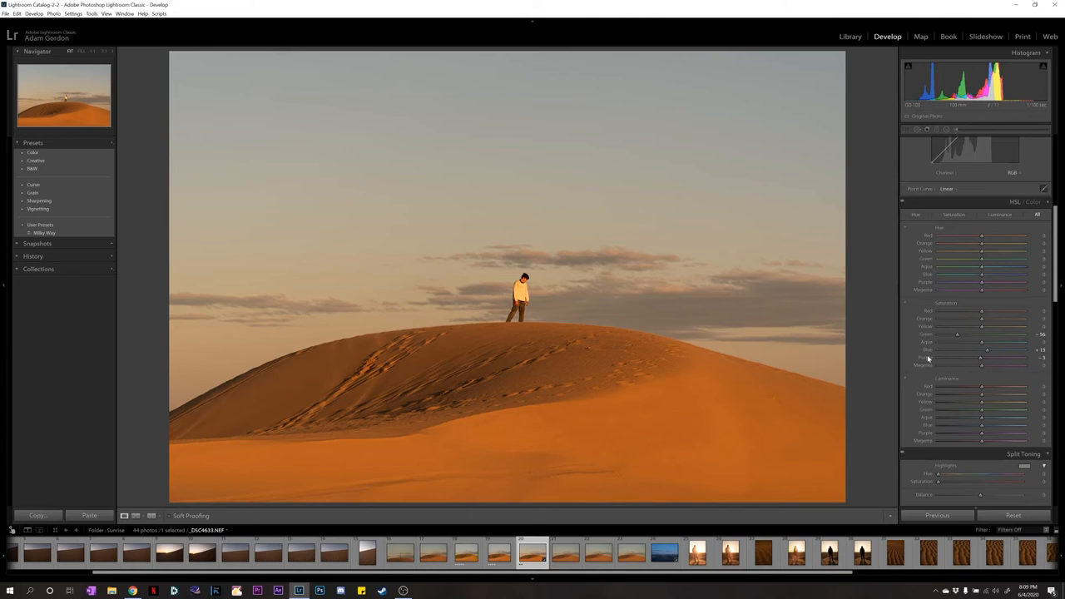
mouse_move(984, 246)
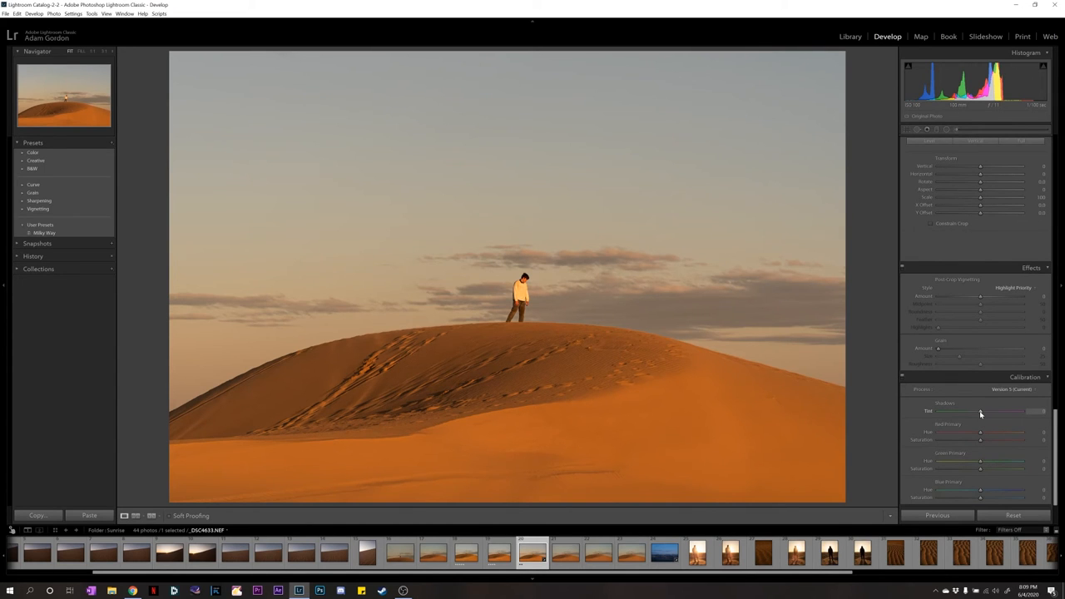
Step: Set calibration Shadows Tint to +2 and Red Primary Hue +3, Saturation +2
drag(982, 411, 1022, 411)
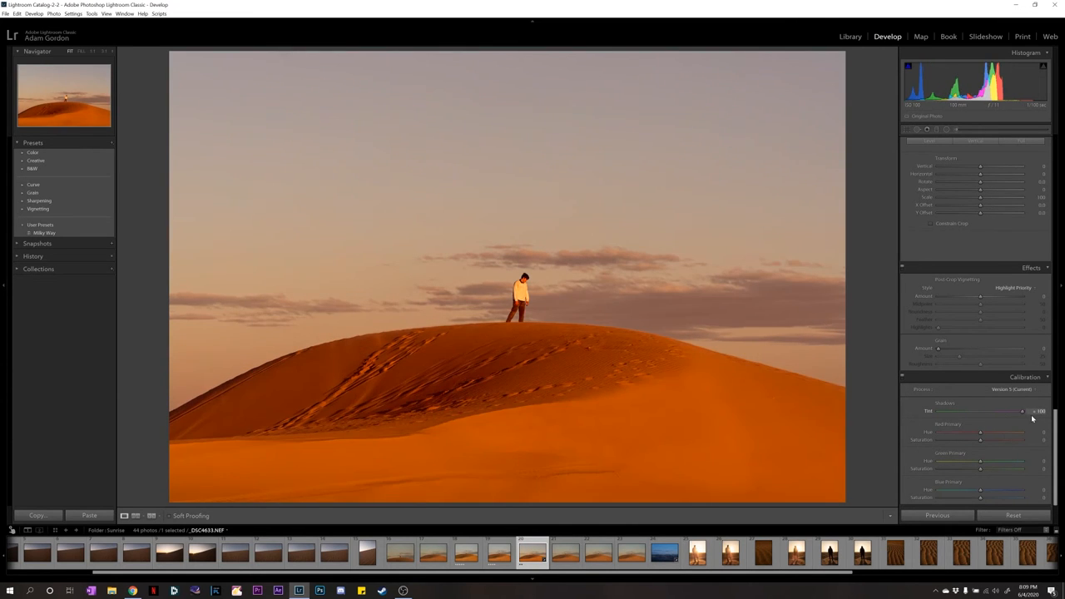
drag(1024, 411, 989, 411)
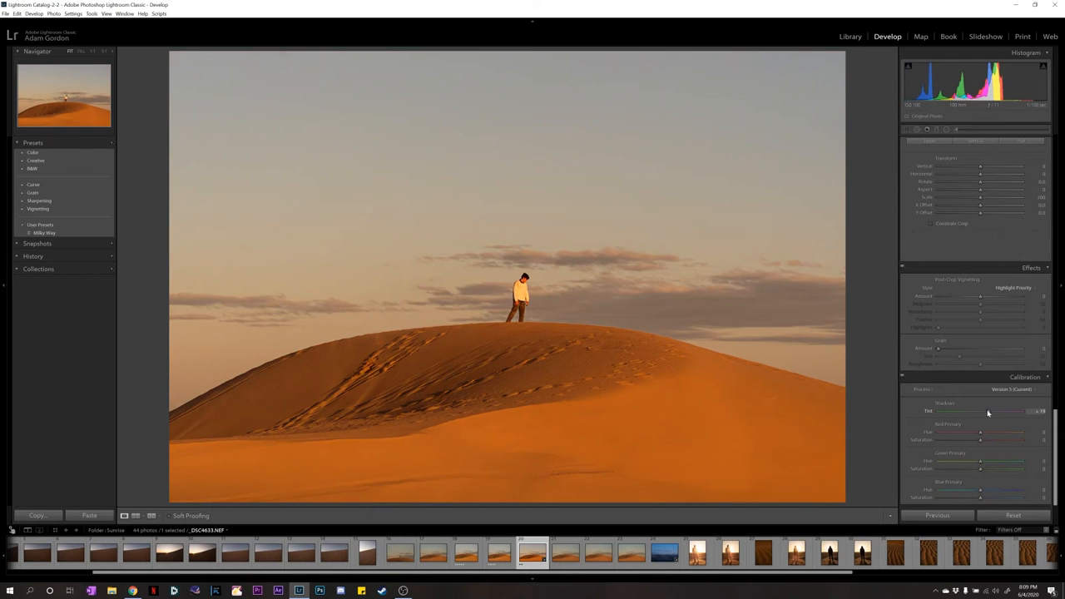
drag(1024, 411, 980, 411)
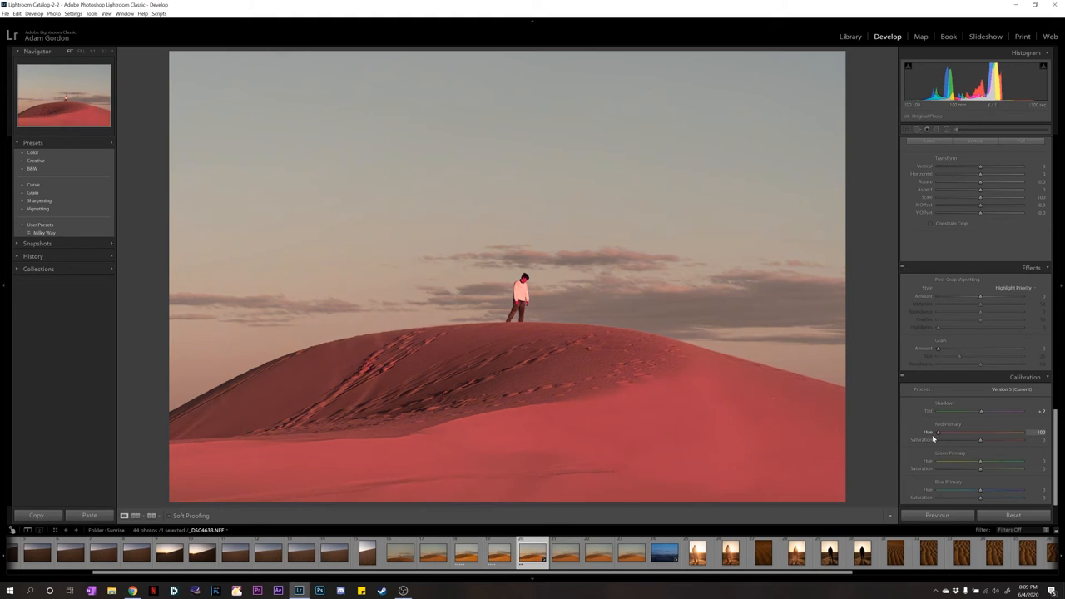
drag(938, 432, 1007, 432)
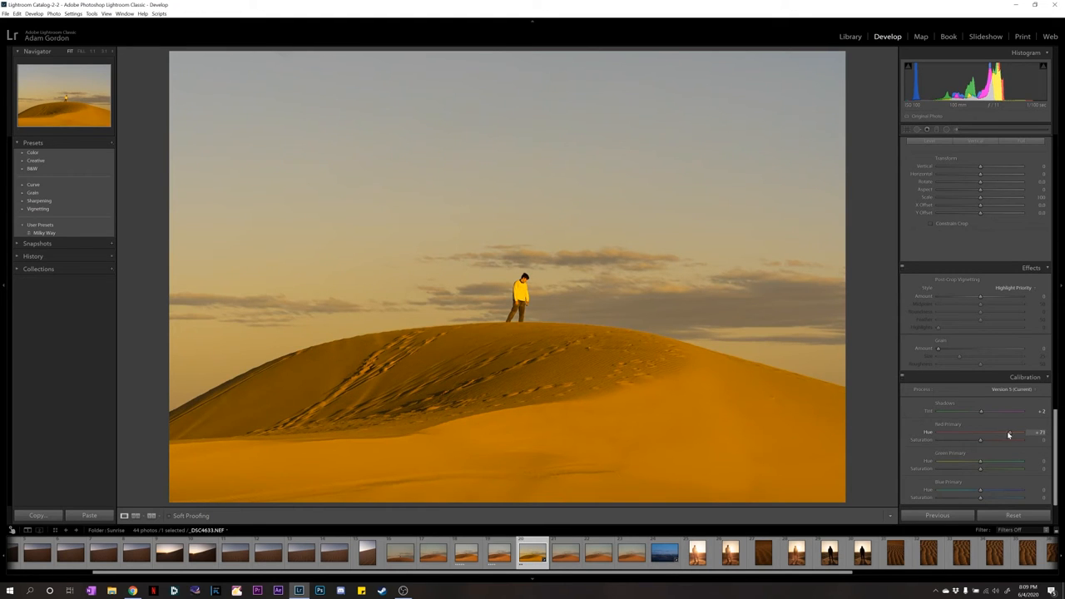
drag(1009, 433, 982, 433)
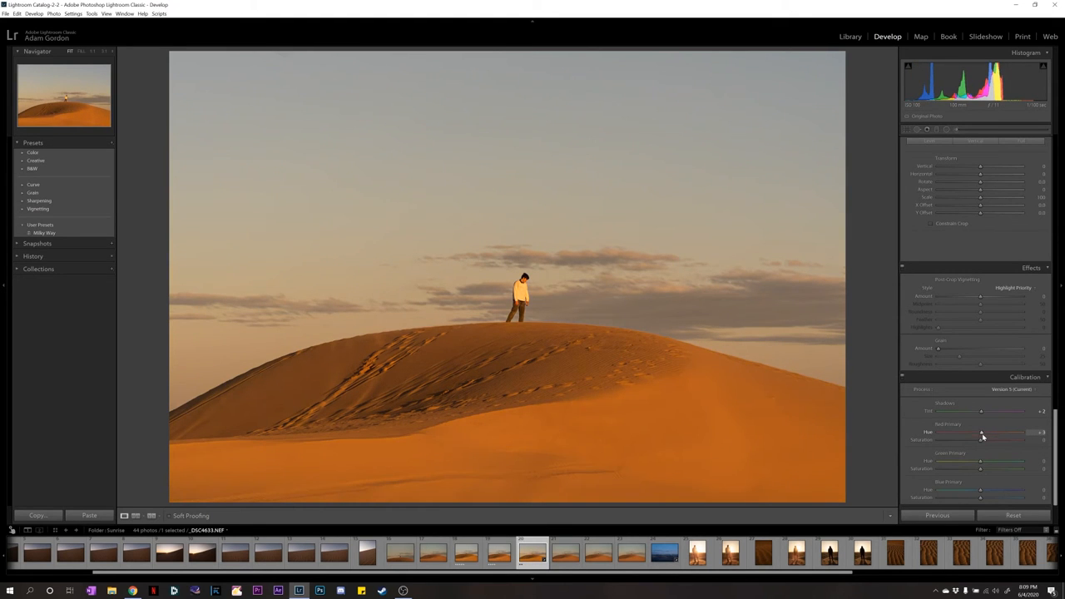
drag(981, 439, 954, 440)
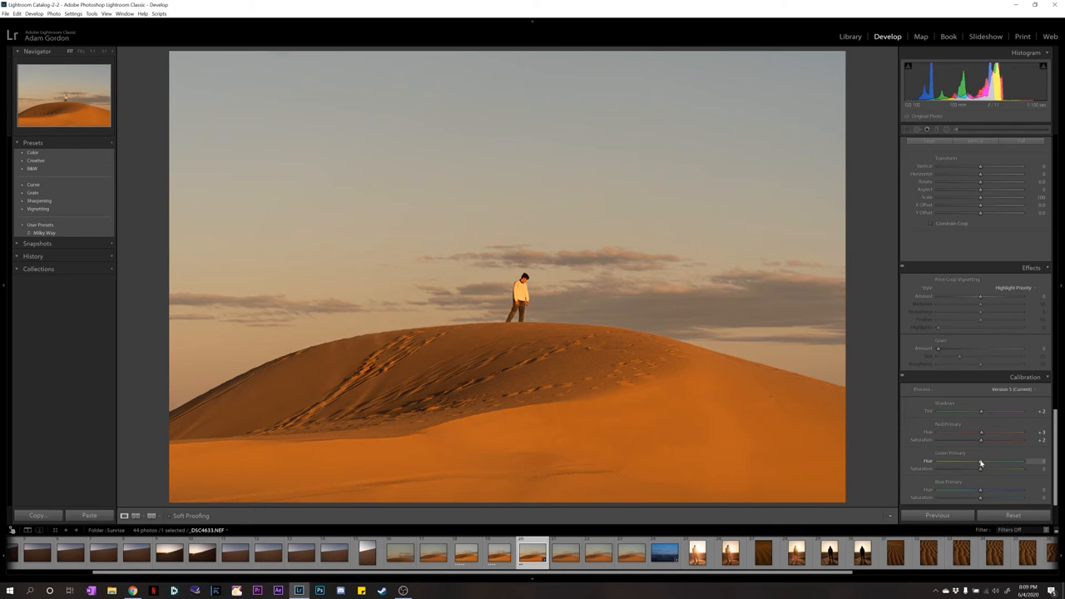
Step: Set Green Primary Hue +3, Saturation +3 and Blue Primary Hue -2, Saturation +2
drag(980, 468, 1032, 468)
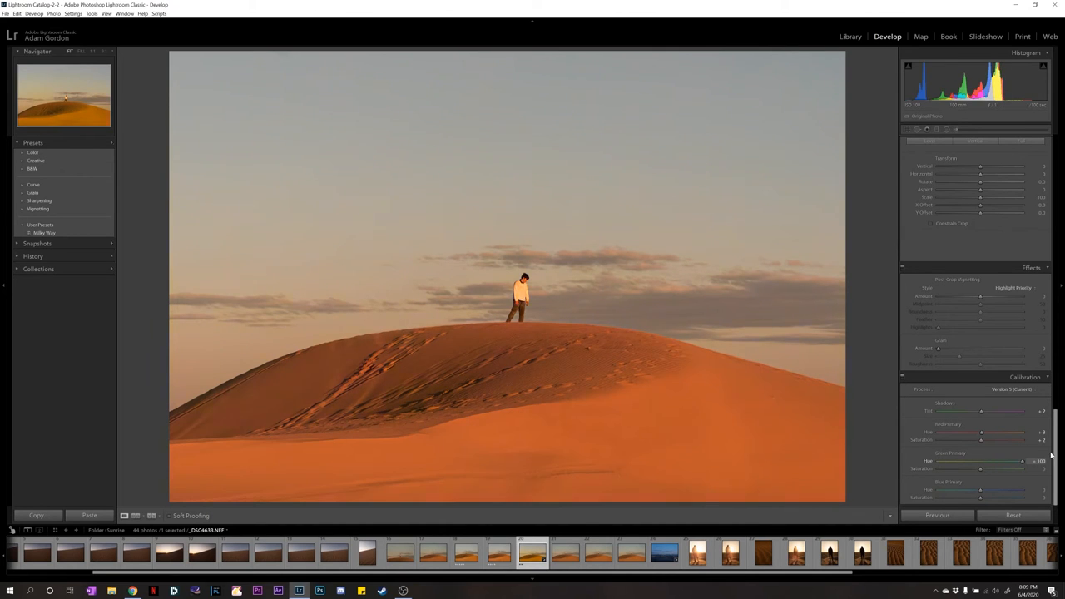
drag(1022, 462, 980, 462)
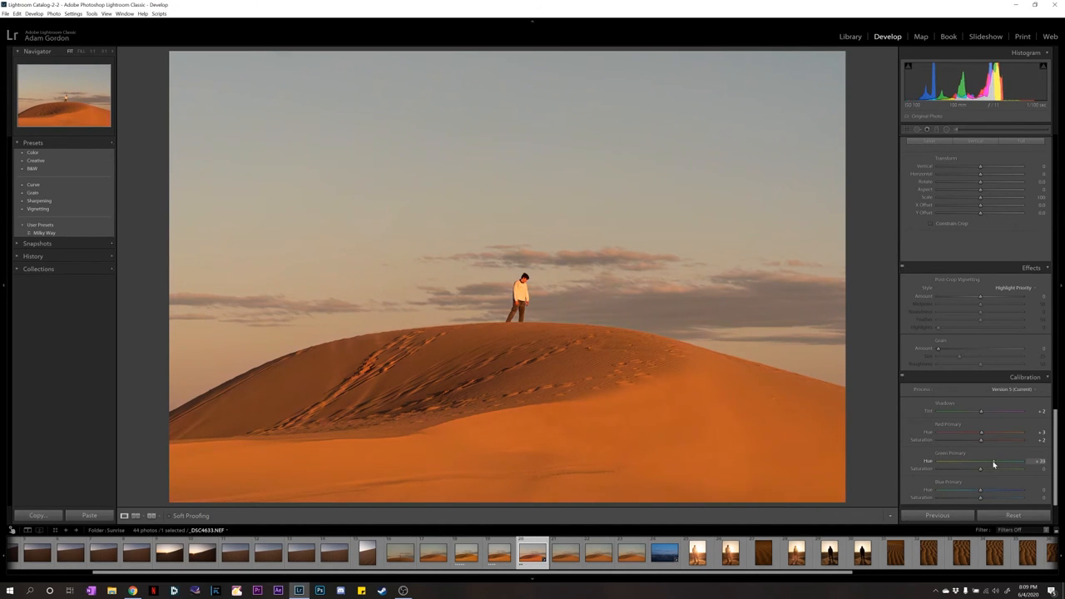
drag(1015, 461, 980, 460)
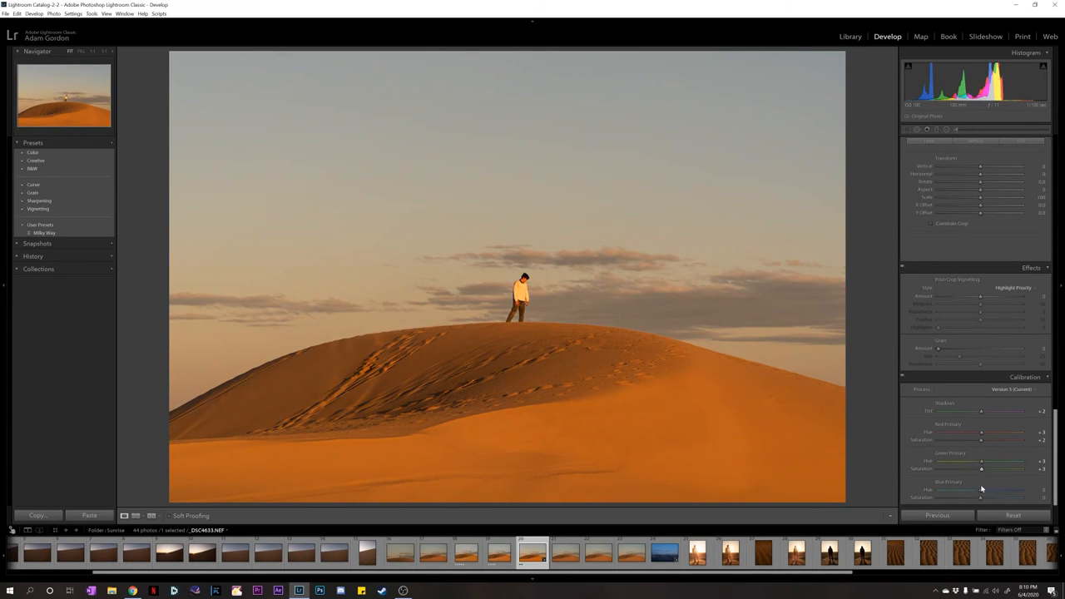
drag(981, 490, 969, 490)
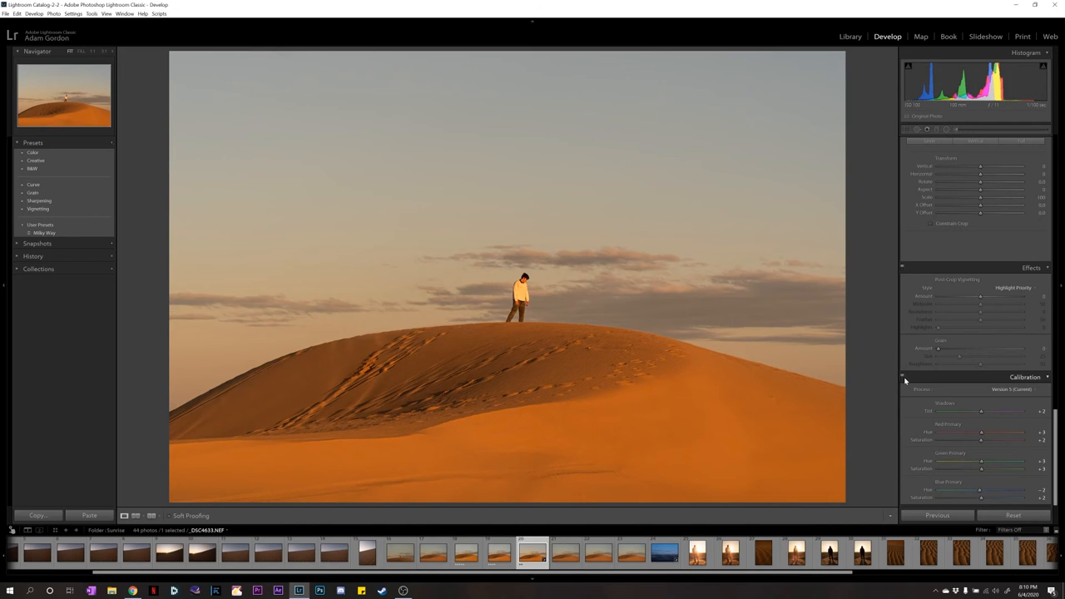
mouse_move(903, 377)
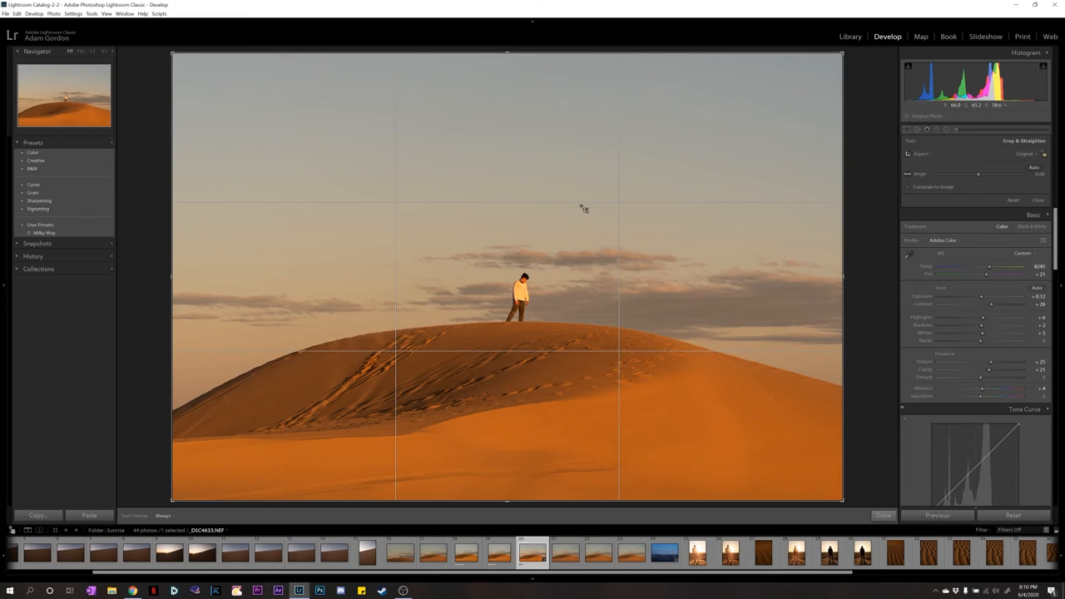
mouse_move(809, 230)
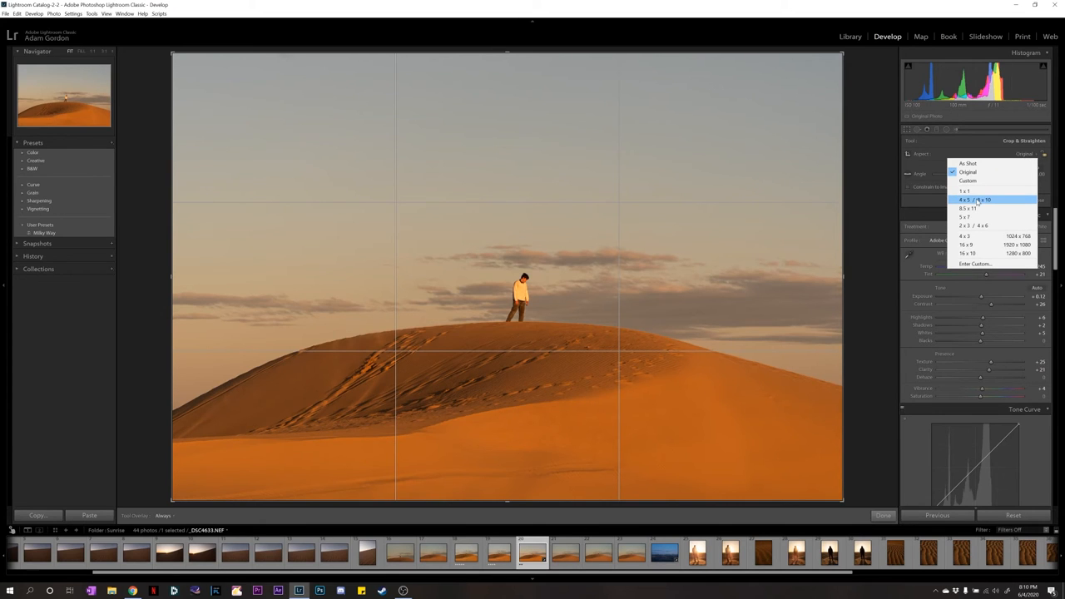
Step: Apply a 4x5 aspect crop framing the figure on the dune
click(969, 200)
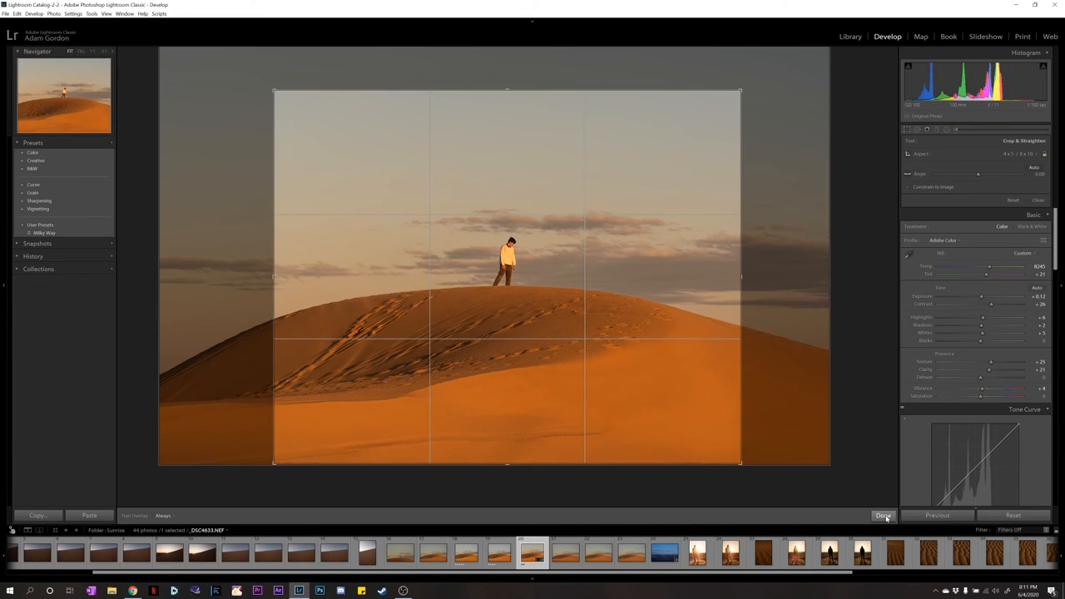
click(883, 515)
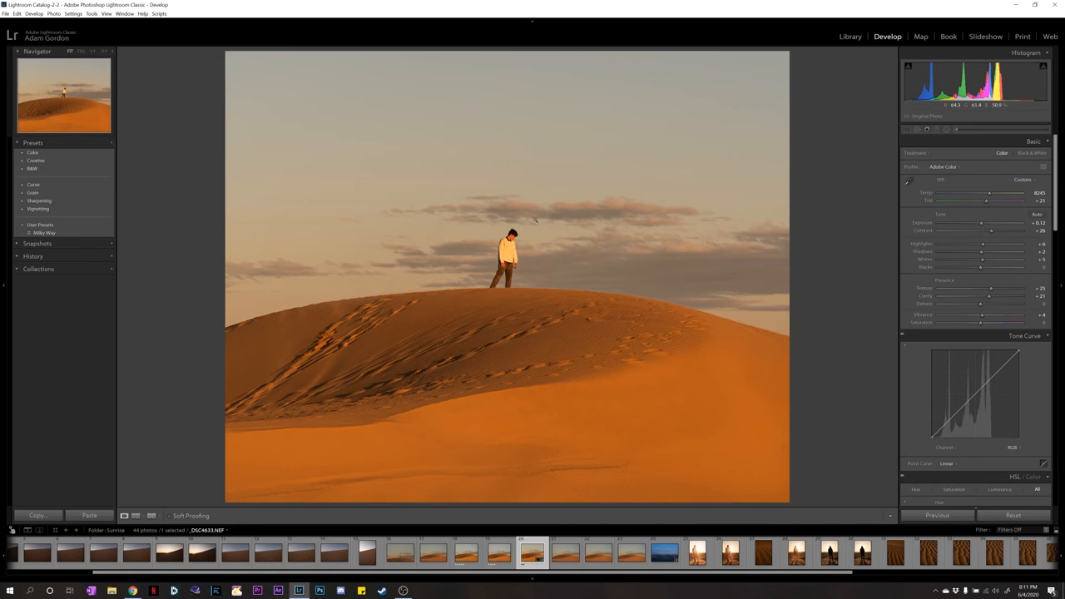
click(849, 36)
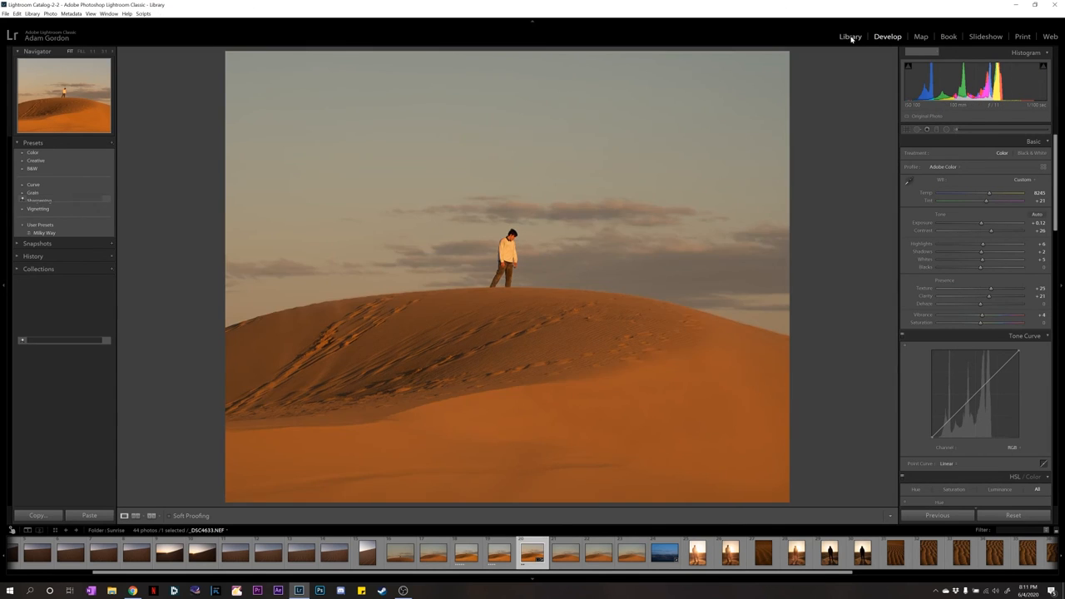
Step: Rate the edited dune photo five stars in the Library grid and bring up its export settings
click(850, 35)
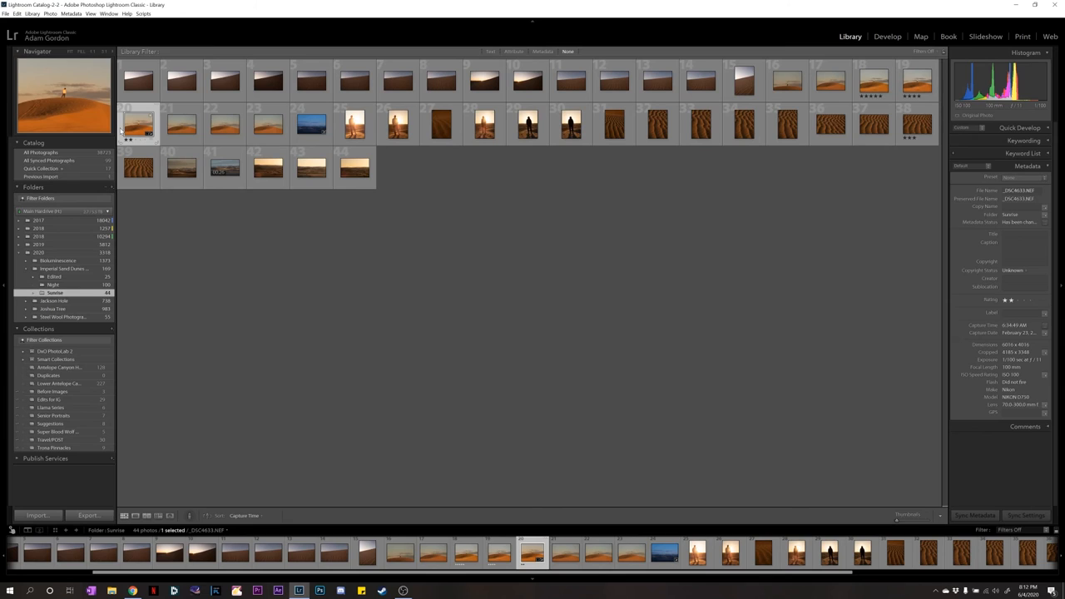
key(5)
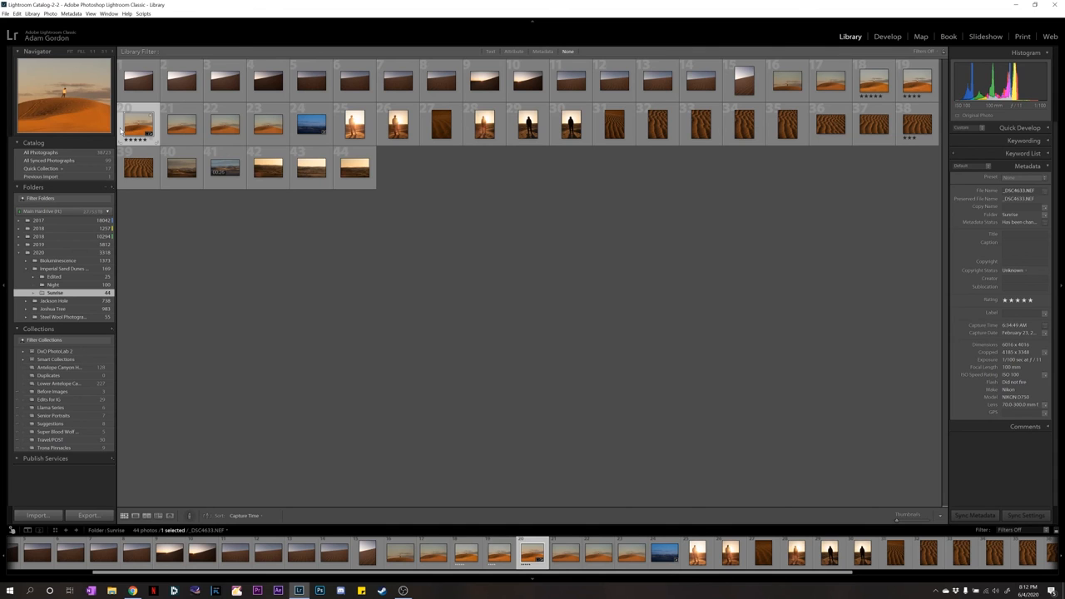
mouse_move(137, 125)
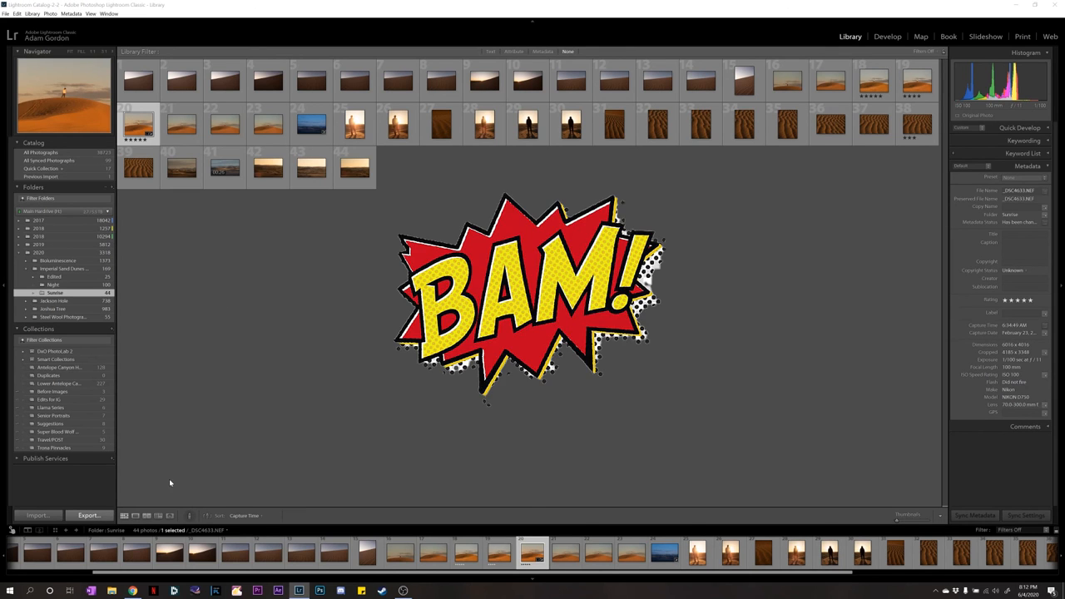
click(88, 515)
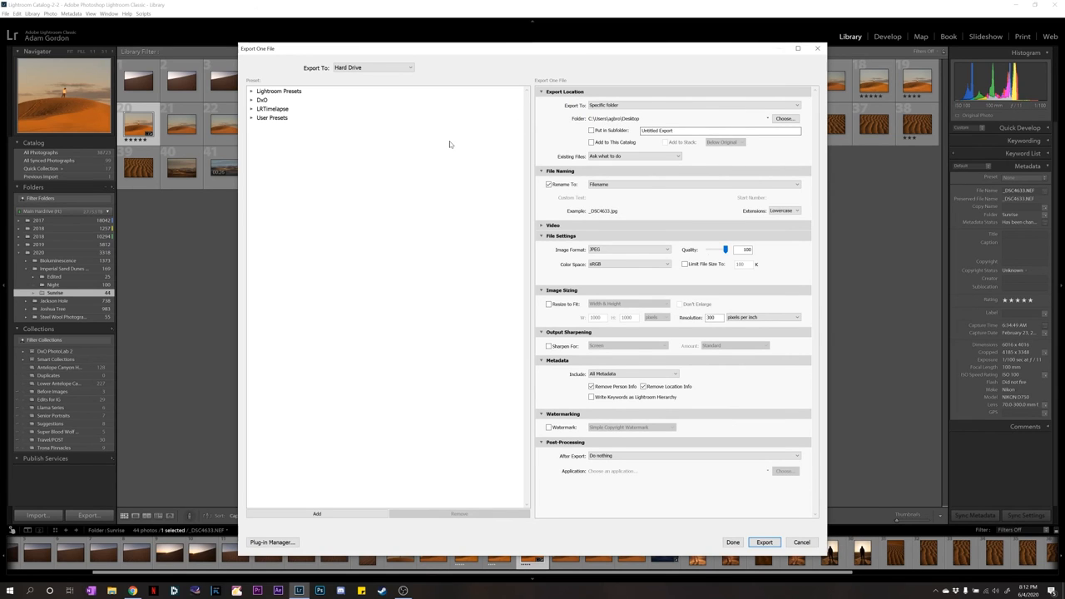
mouse_move(771, 159)
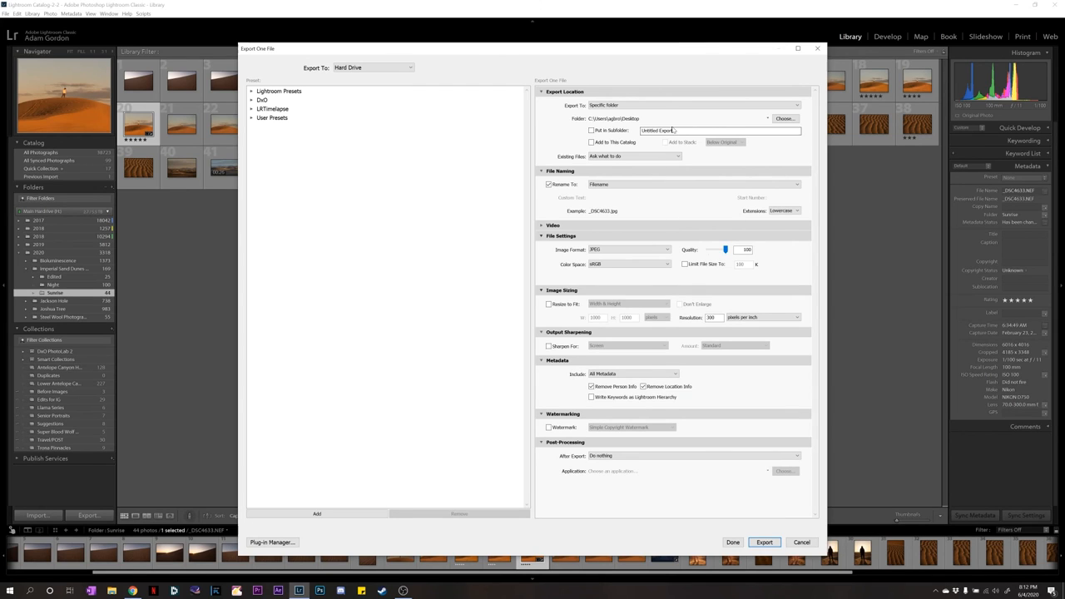
Step: Export the dune photo as a JPEG to the Desktop folder and open the exported file
click(698, 105)
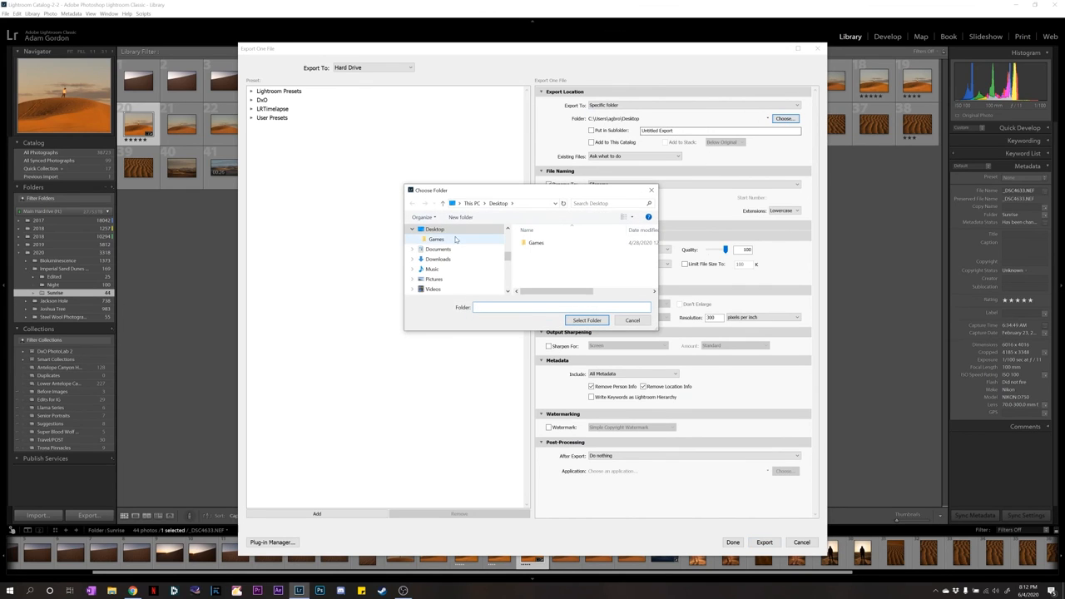
click(435, 228)
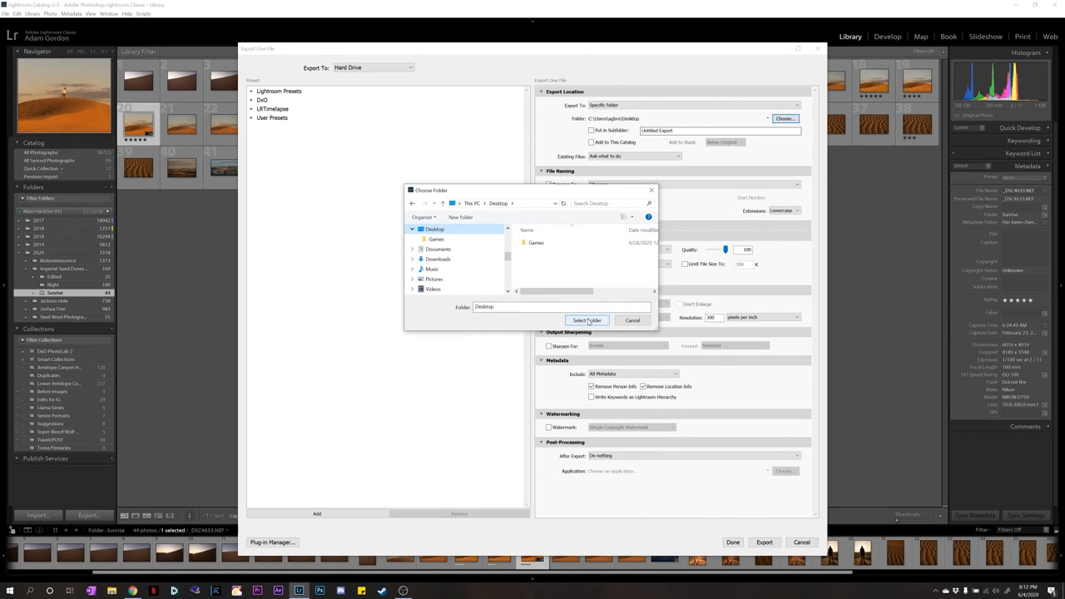
click(587, 320)
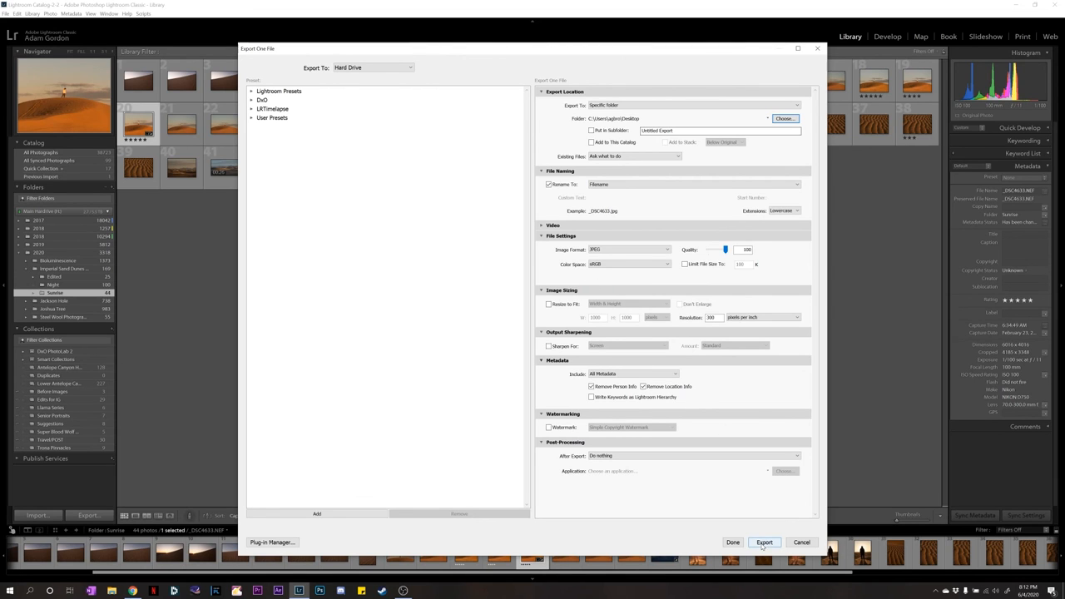
click(764, 541)
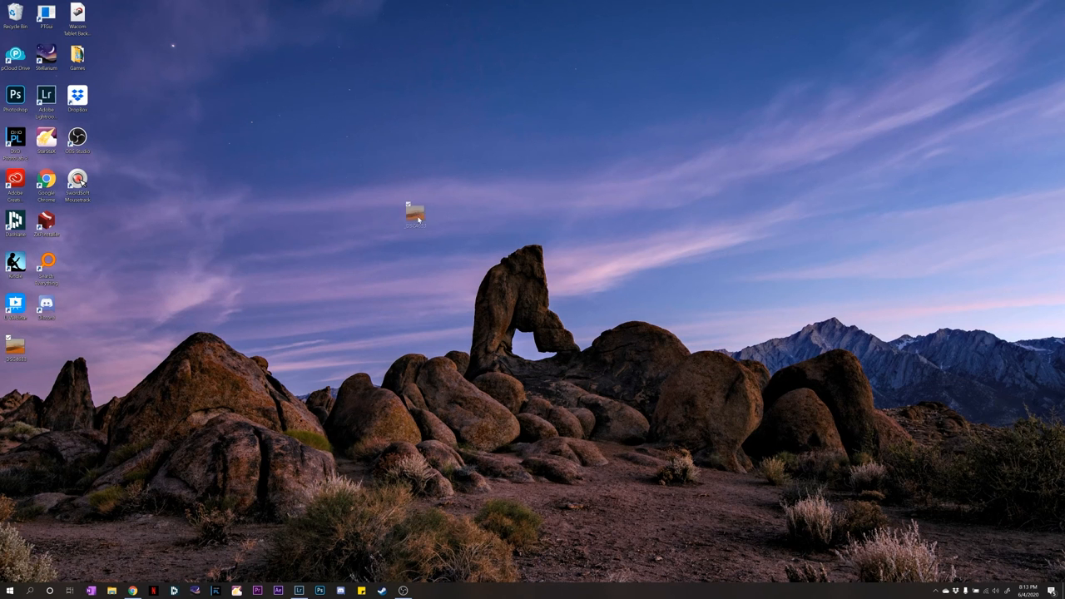
double_click(413, 208)
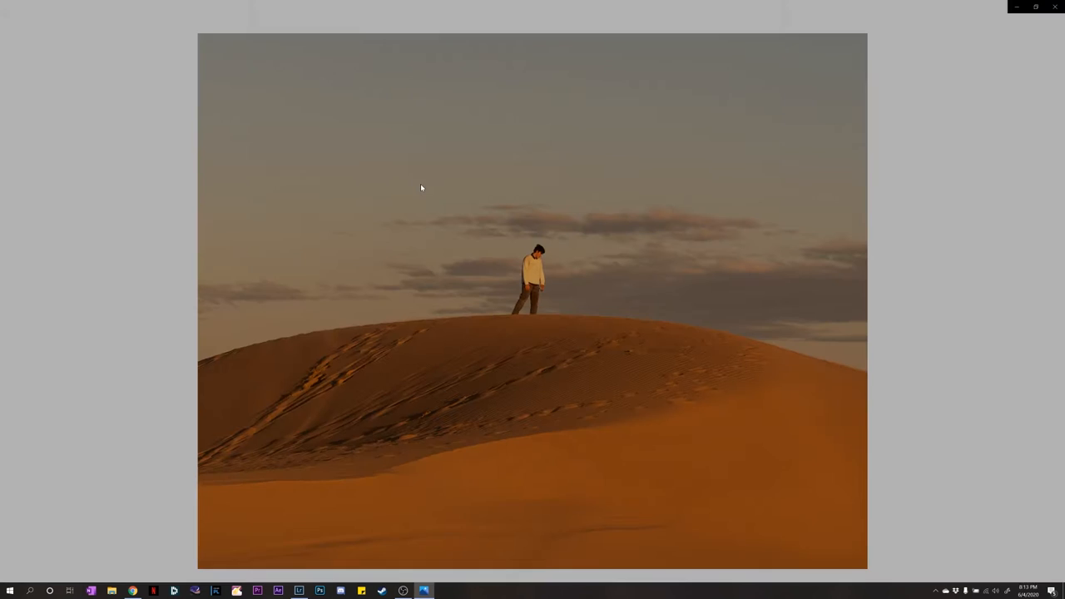